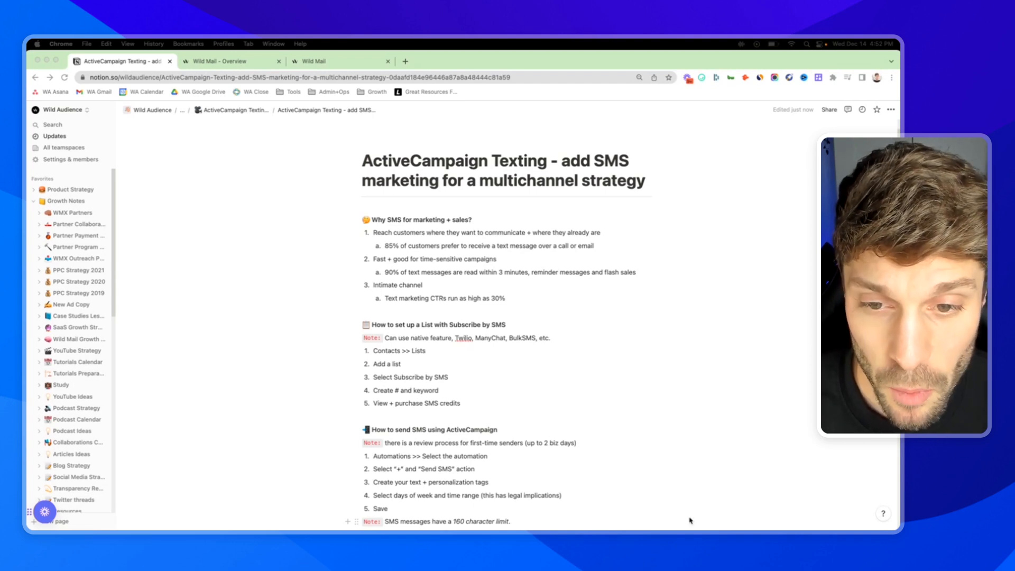
mouse_move(584, 376)
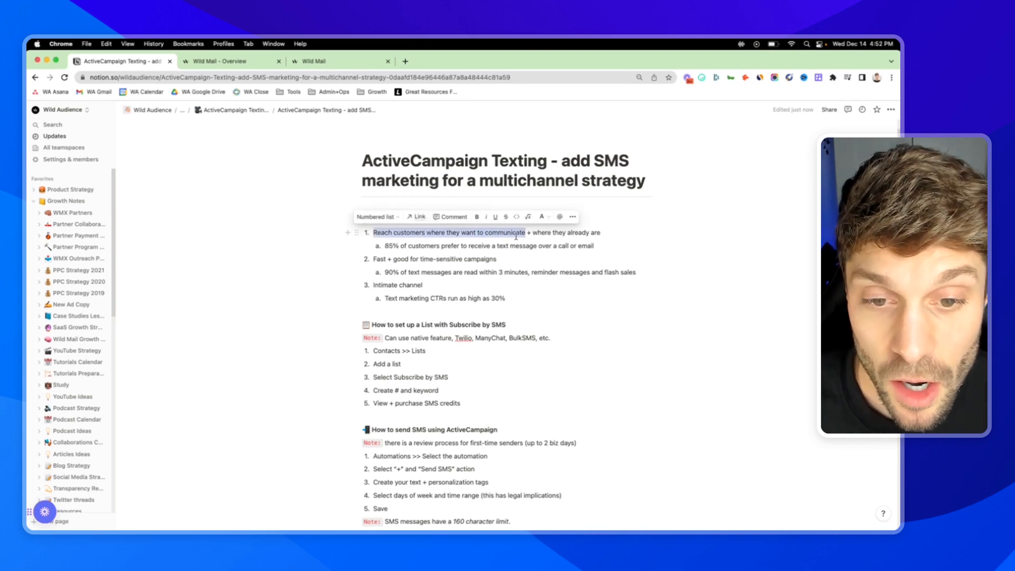
- Read through the Notion points on time-sensitive campaigns, text-marketing CTRs and deliverability
click(528, 233)
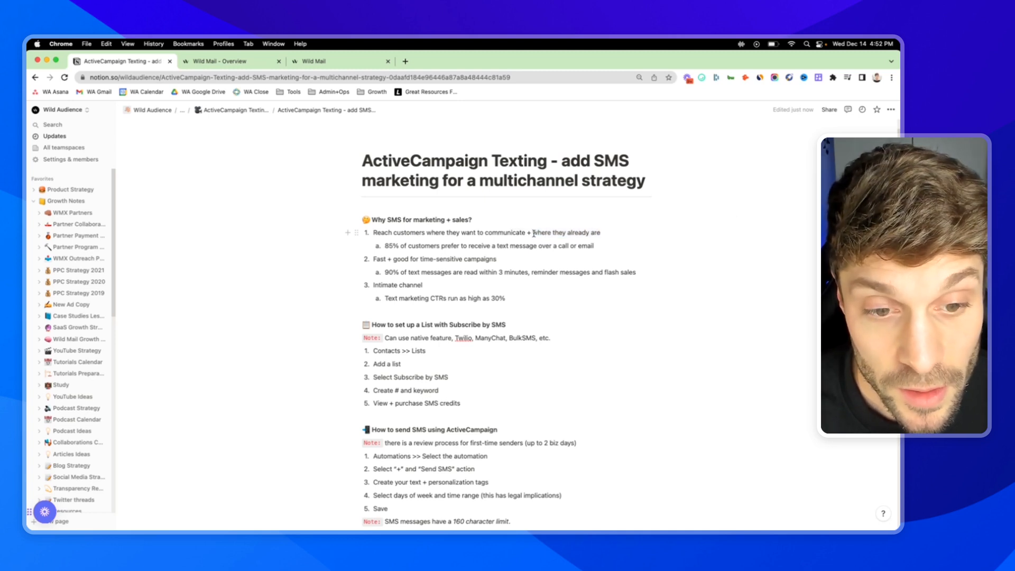
mouse_move(565, 236)
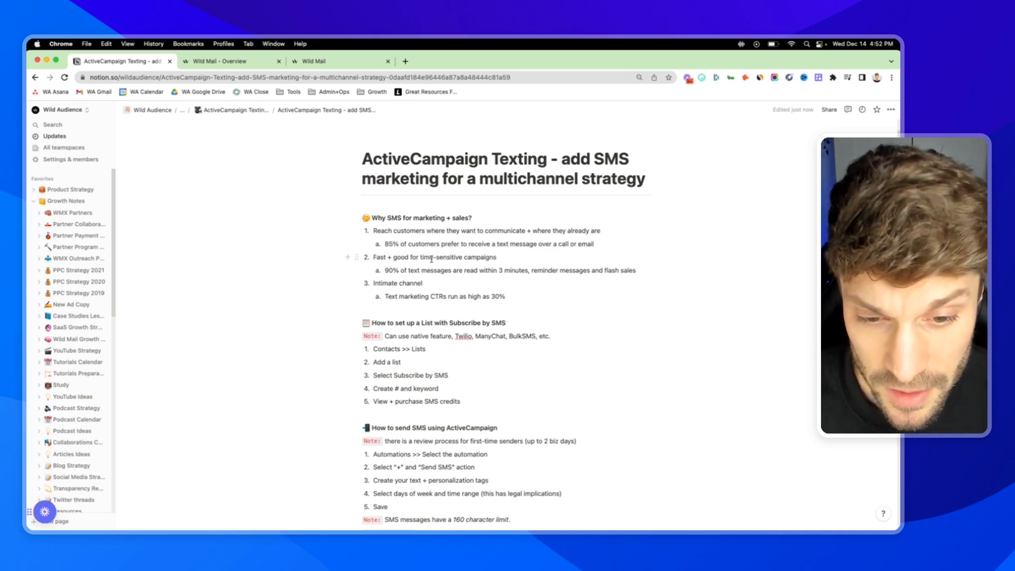
mouse_move(499, 265)
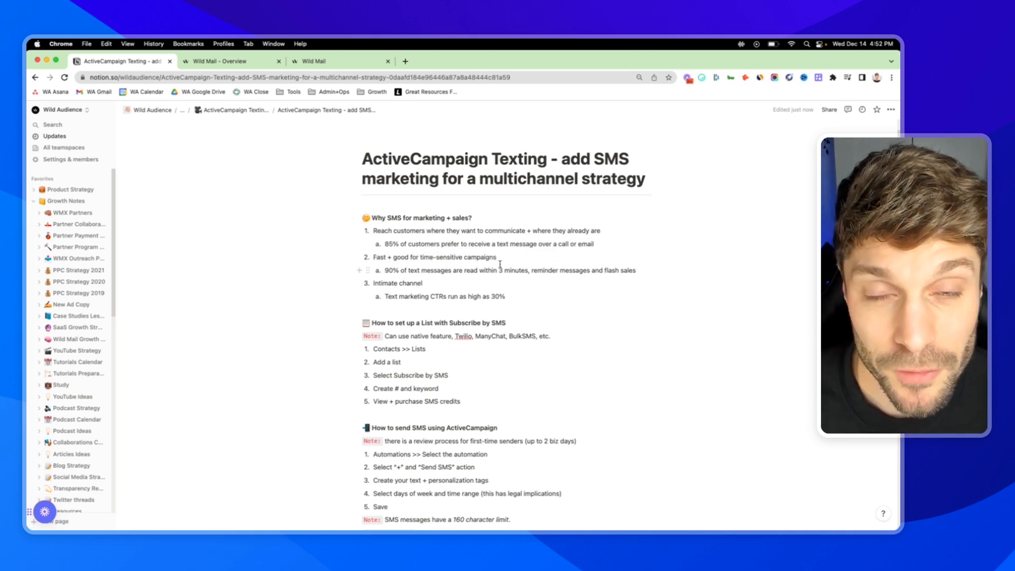
double_click(618, 270)
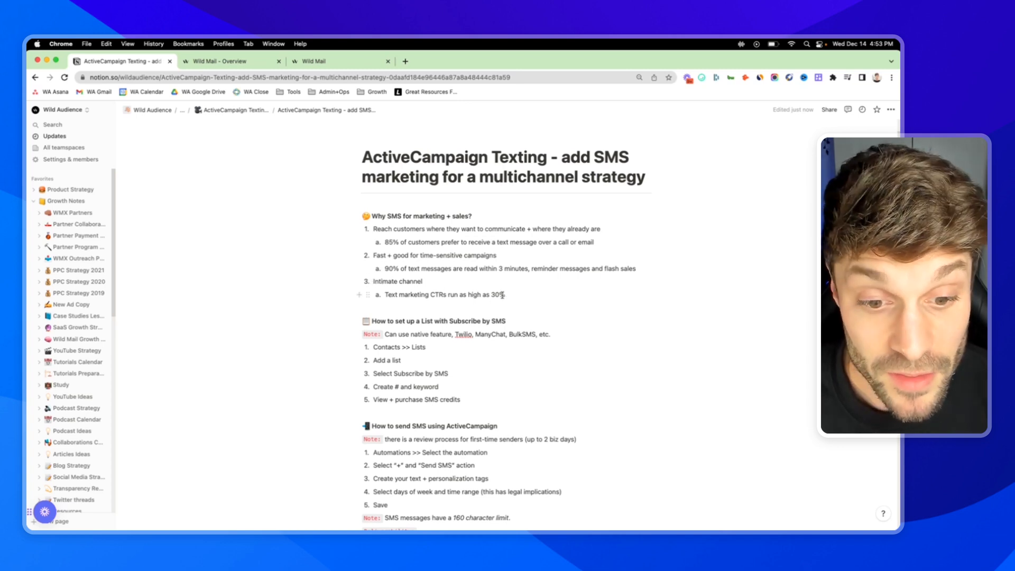
double_click(405, 295)
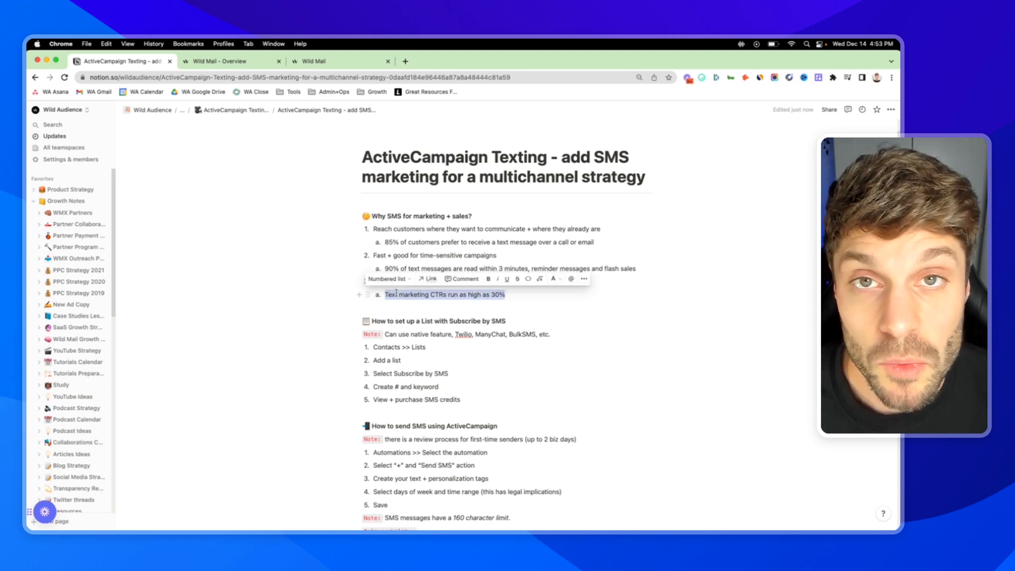
scroll(down, 3)
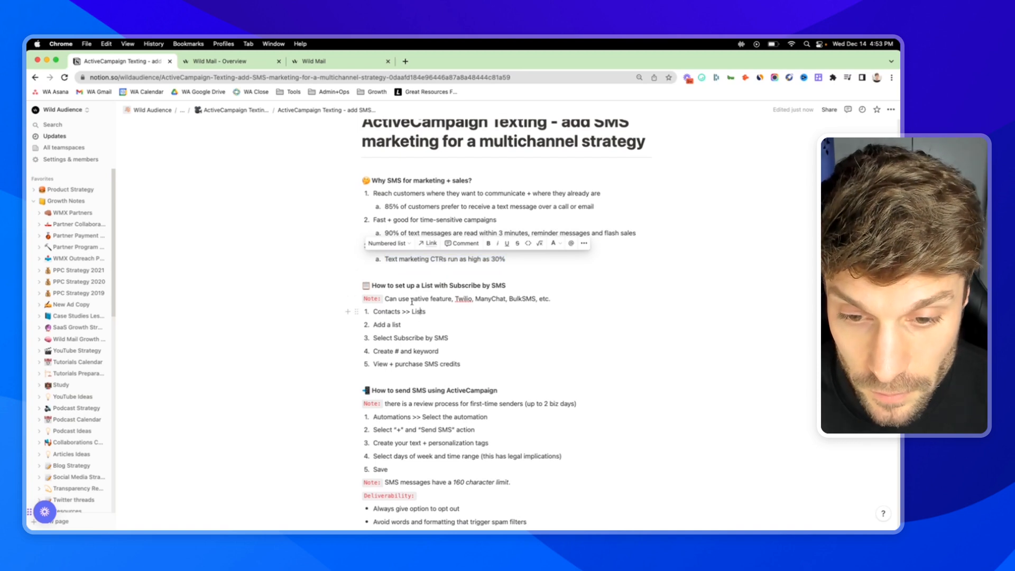
scroll(down, 3)
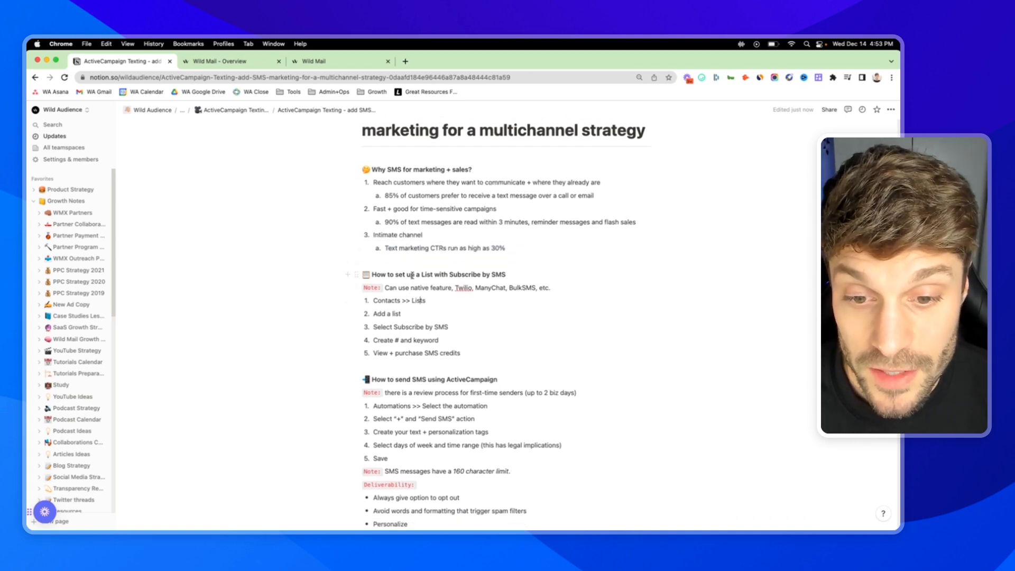
scroll(up, 3)
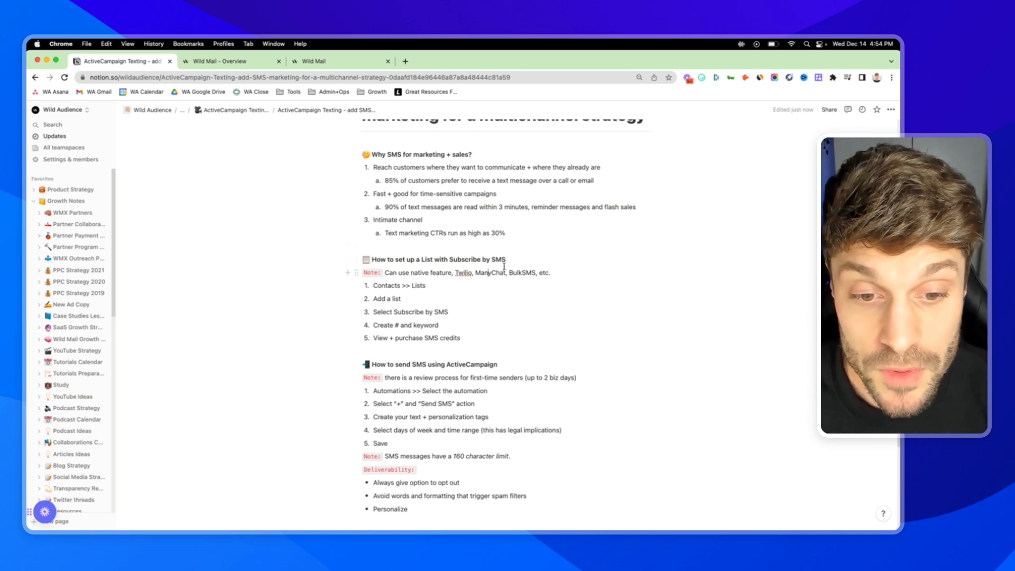
scroll(up, 3)
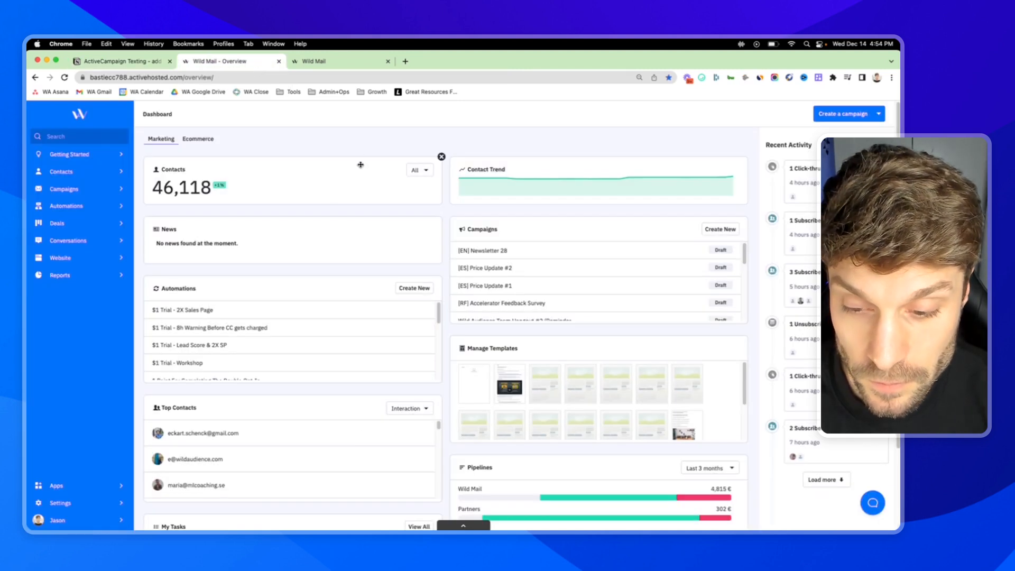
- From Contacts > Lists, start the Subscribe by SMS setup for the SMS Tutorial list
click(61, 171)
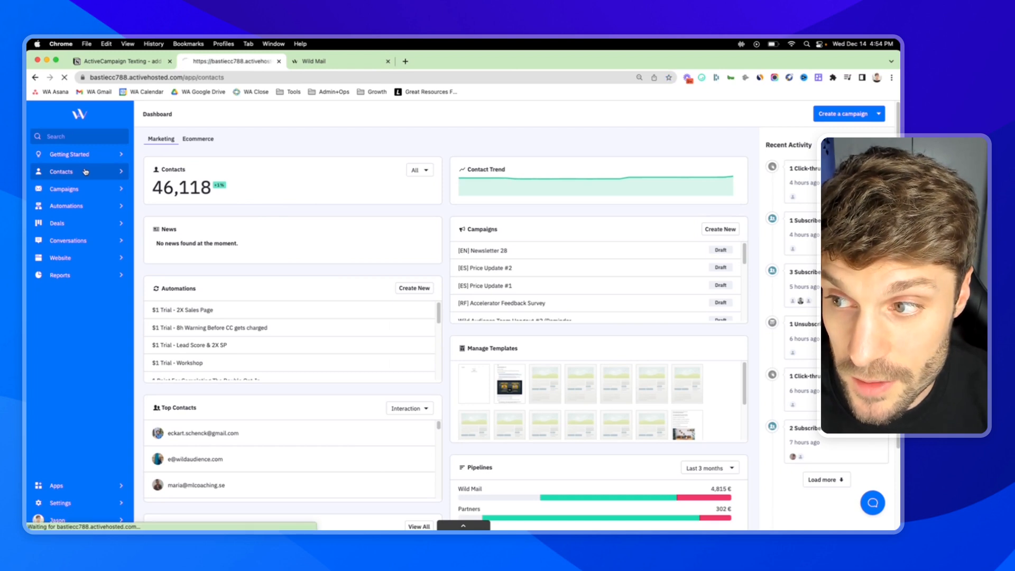
click(61, 171)
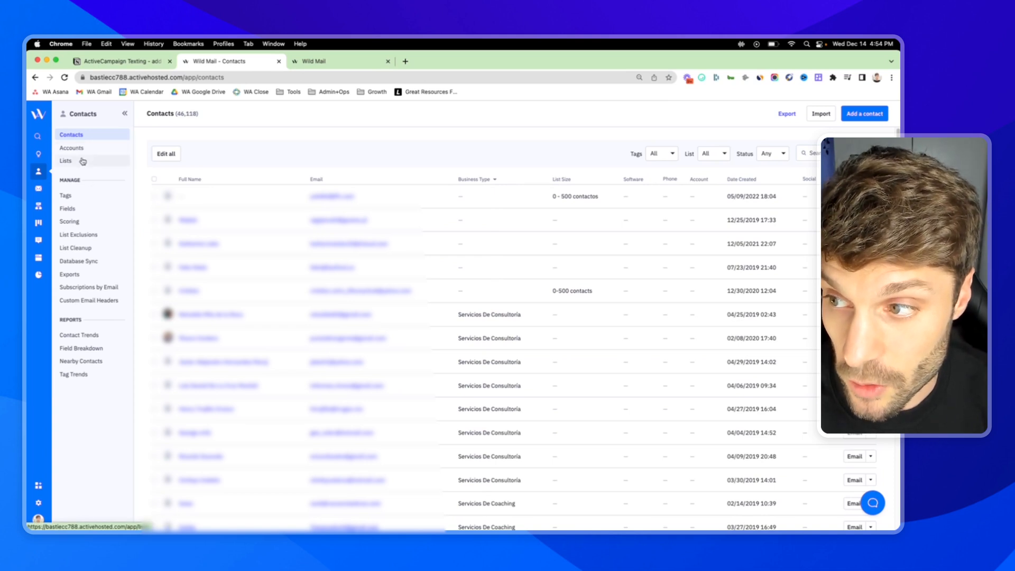
click(66, 161)
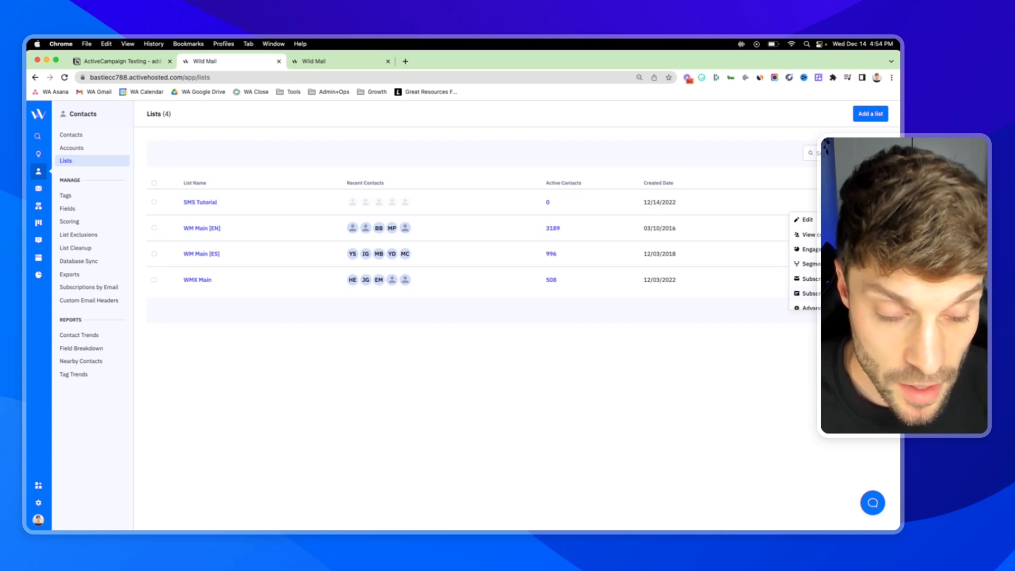
click(807, 278)
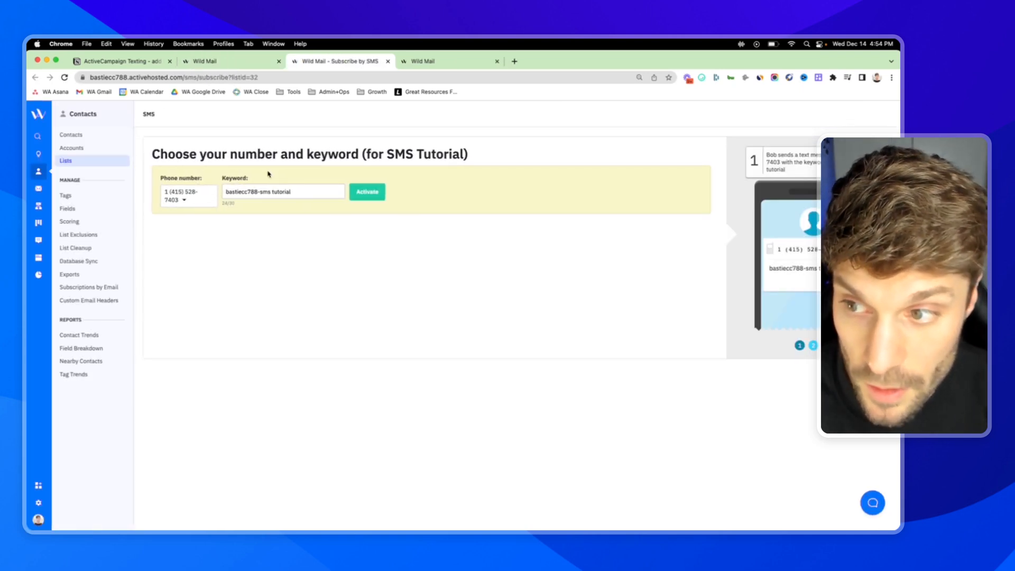
click(188, 196)
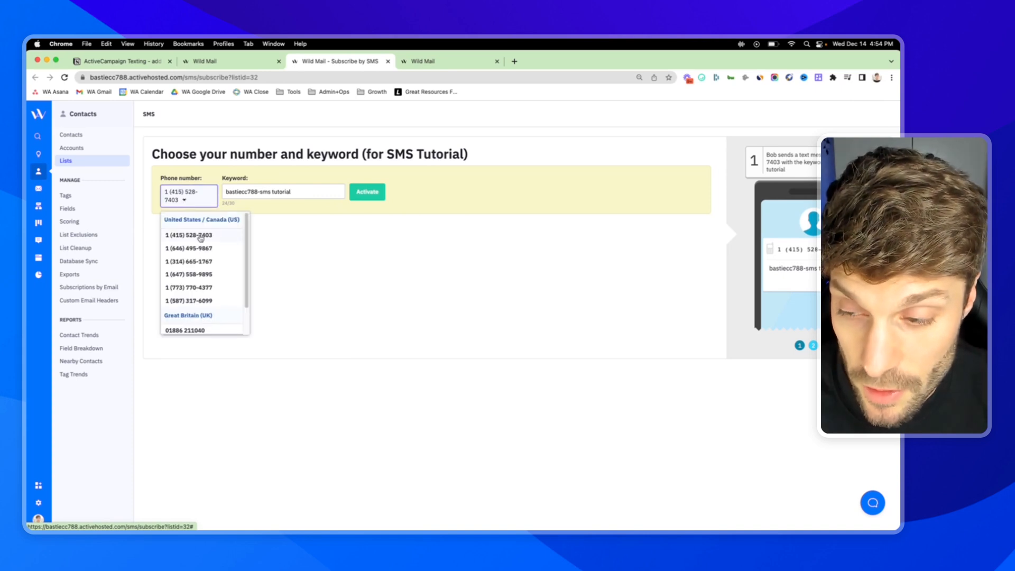
scroll(down, 3)
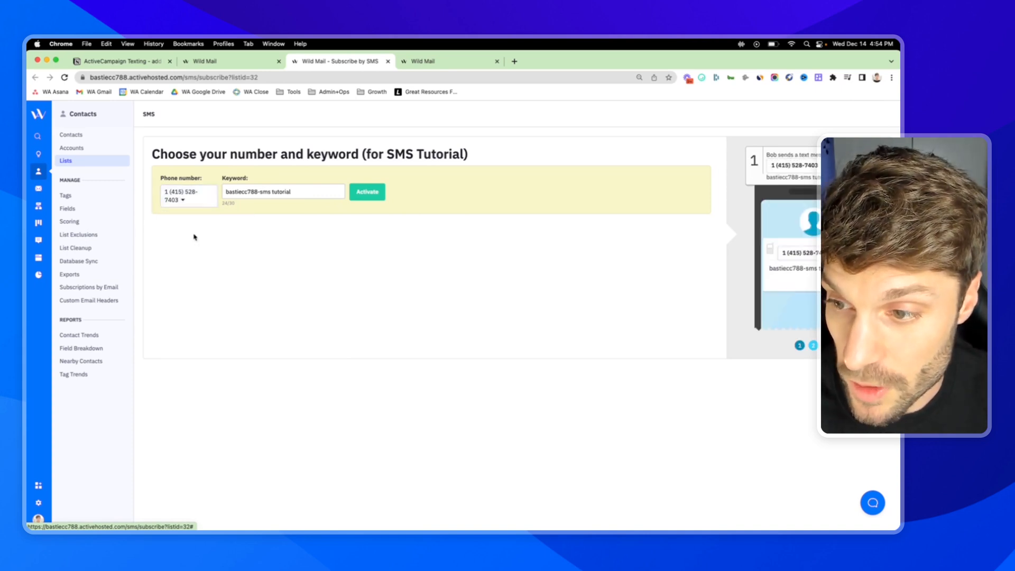
double_click(254, 192)
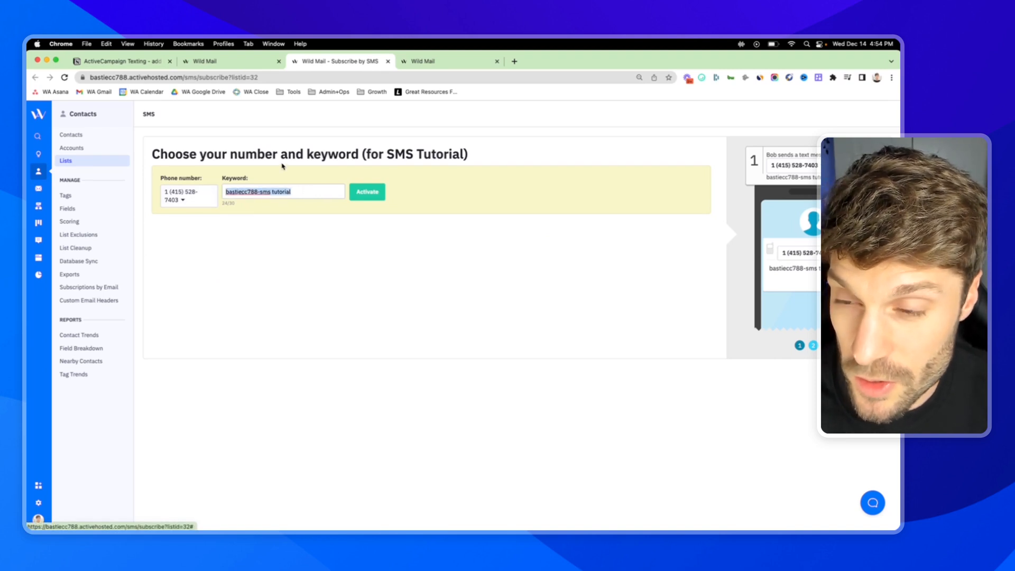
click(813, 345)
text(WILDM)
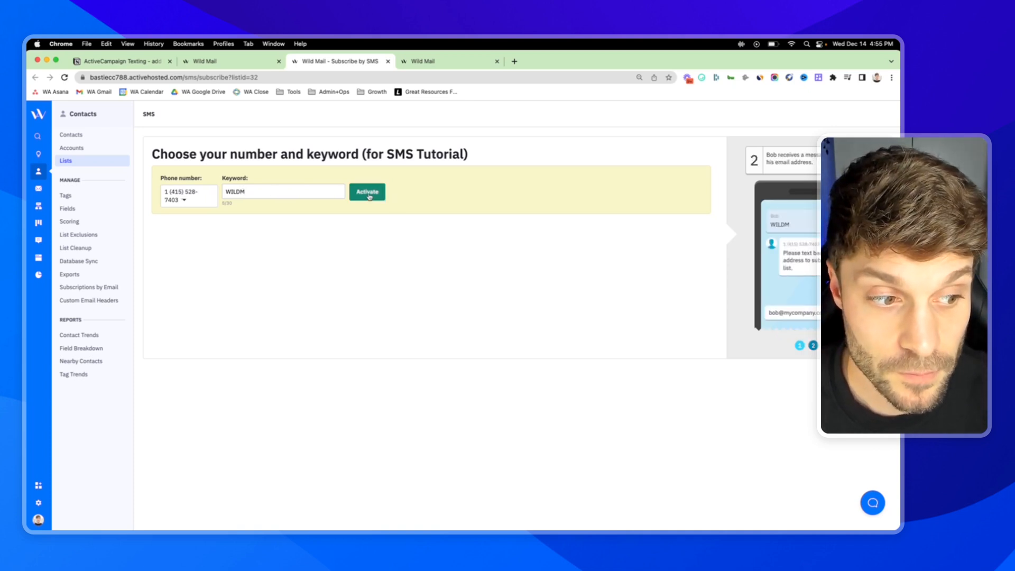
click(367, 191)
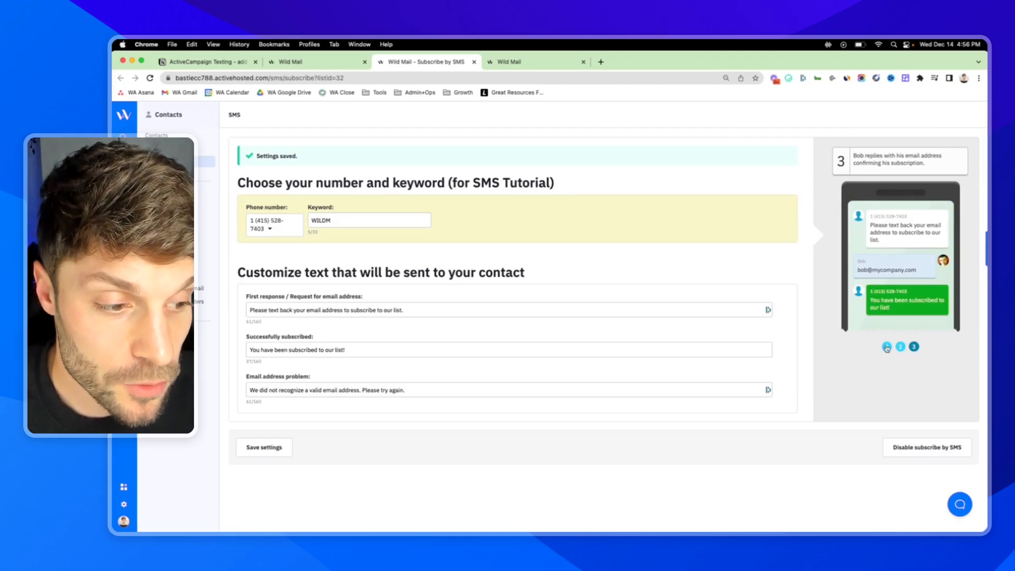
click(885, 347)
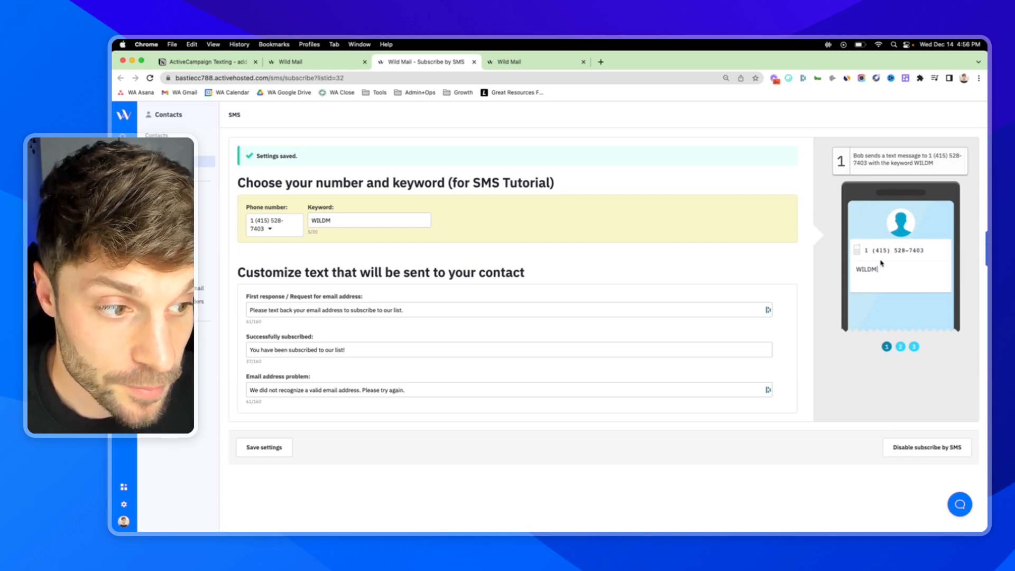
click(899, 347)
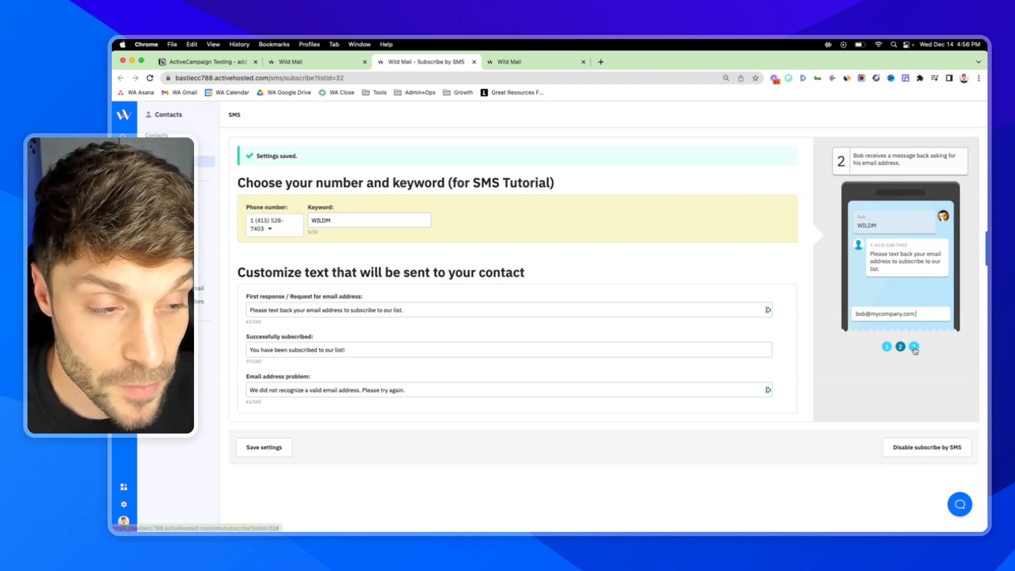
click(913, 346)
text(!)
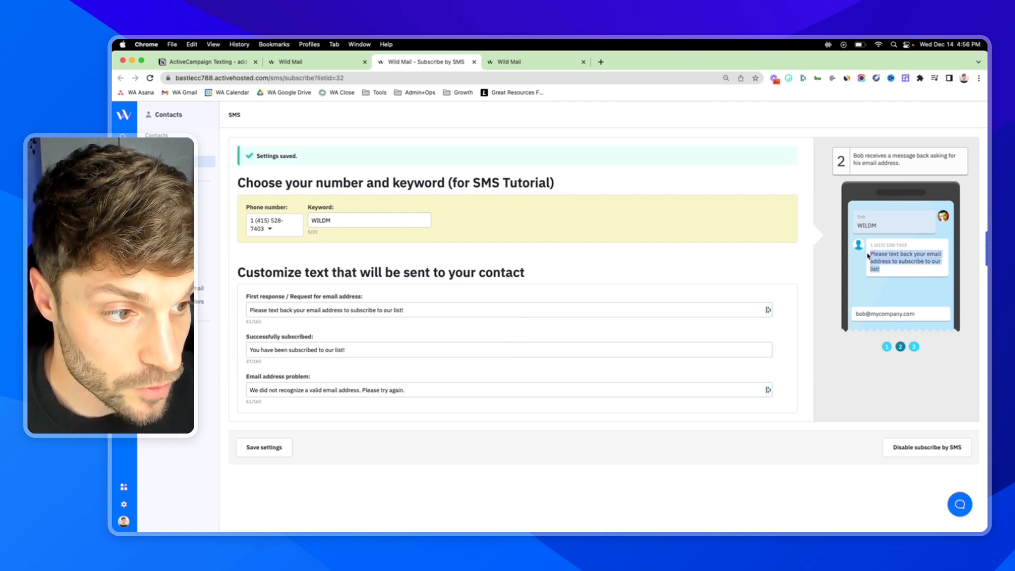
mouse_move(503, 334)
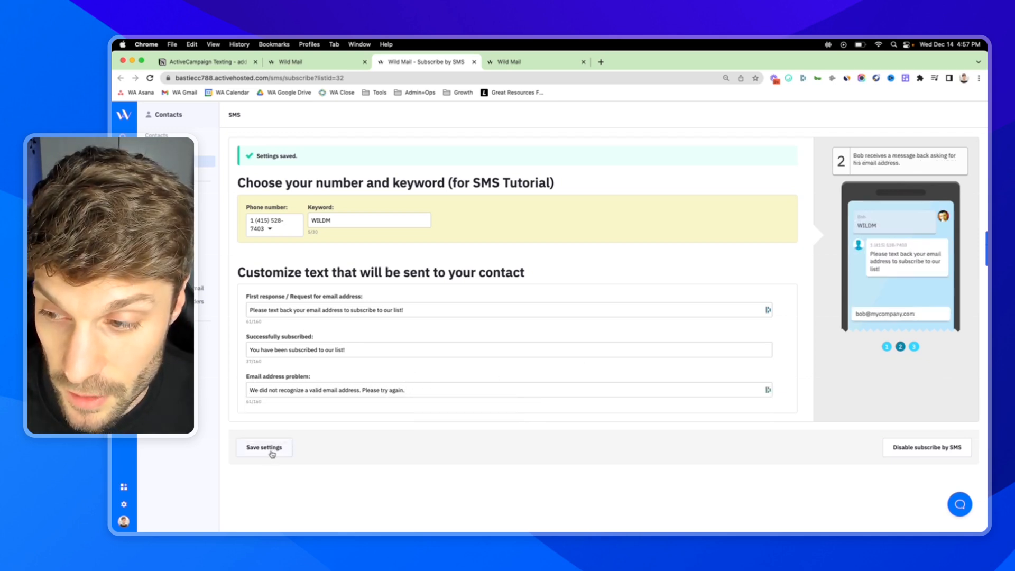
mouse_move(734, 196)
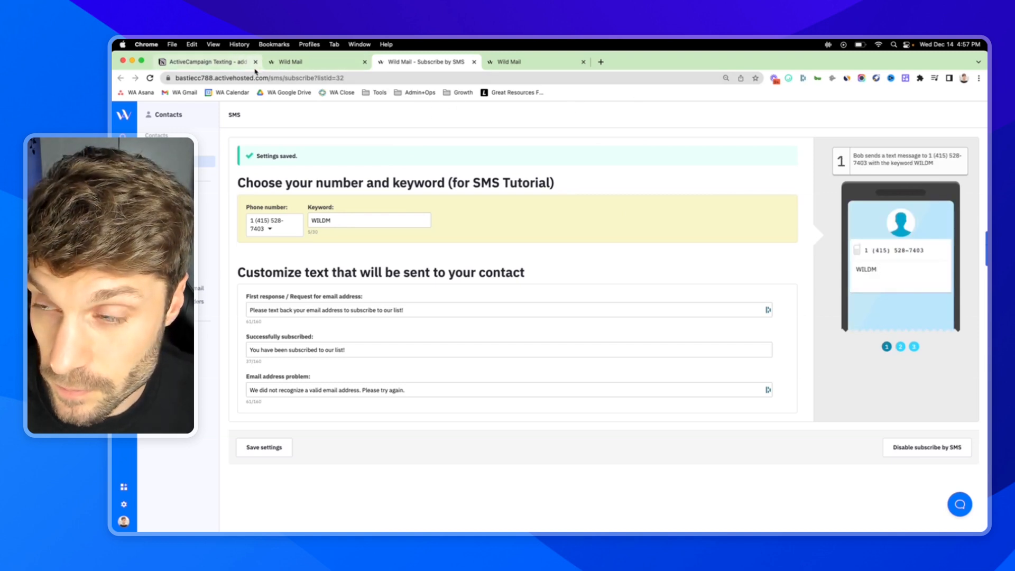
- View a contact's detail page with its phone field ready for entry, then return to the Notion texting notes
click(900, 346)
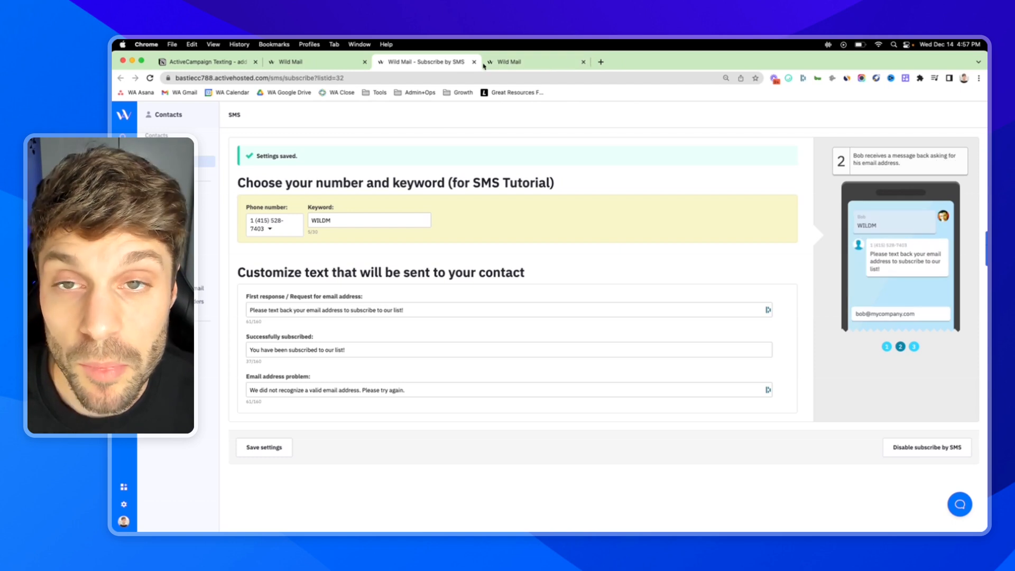
mouse_move(425, 62)
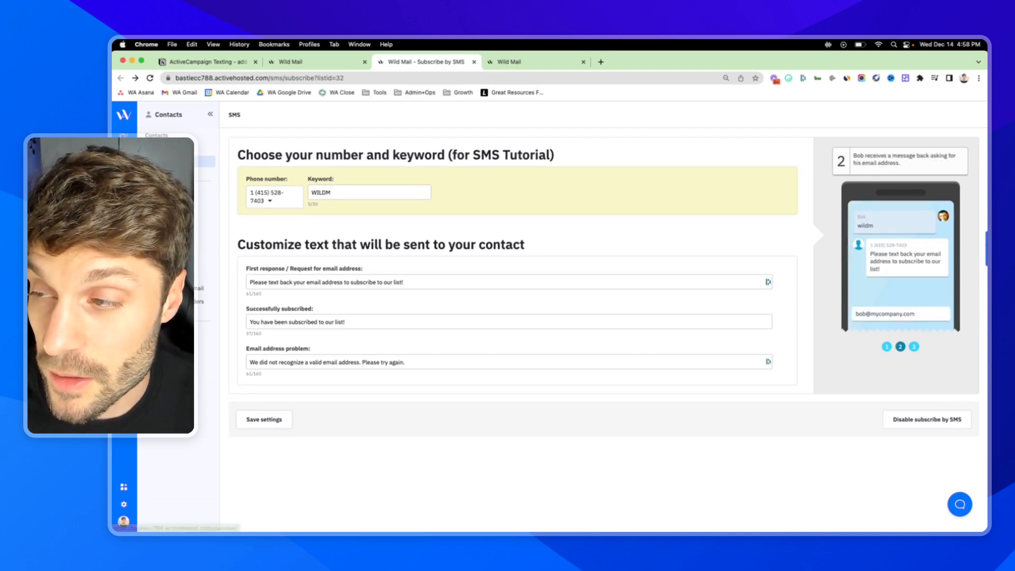
click(913, 346)
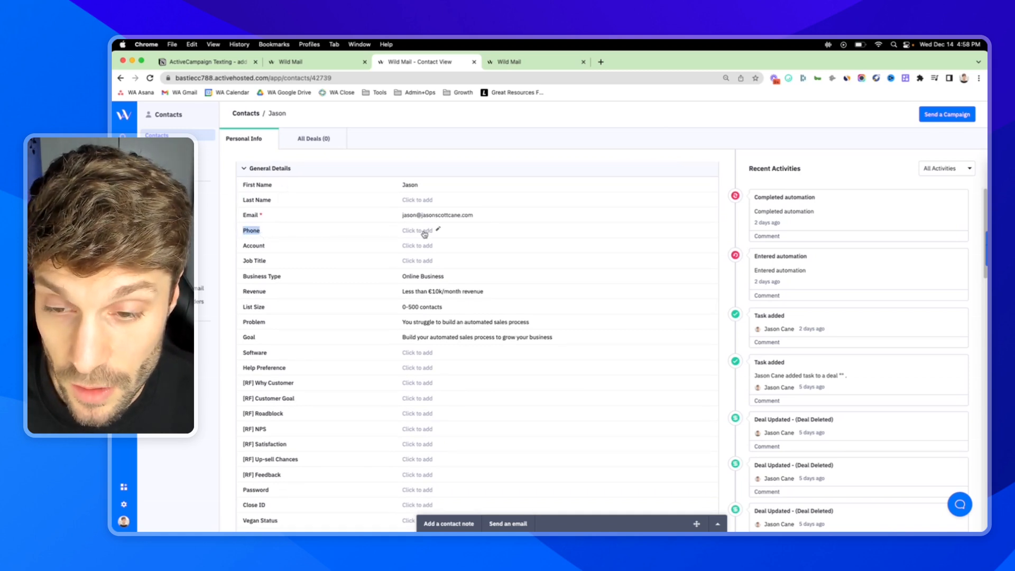
click(418, 229)
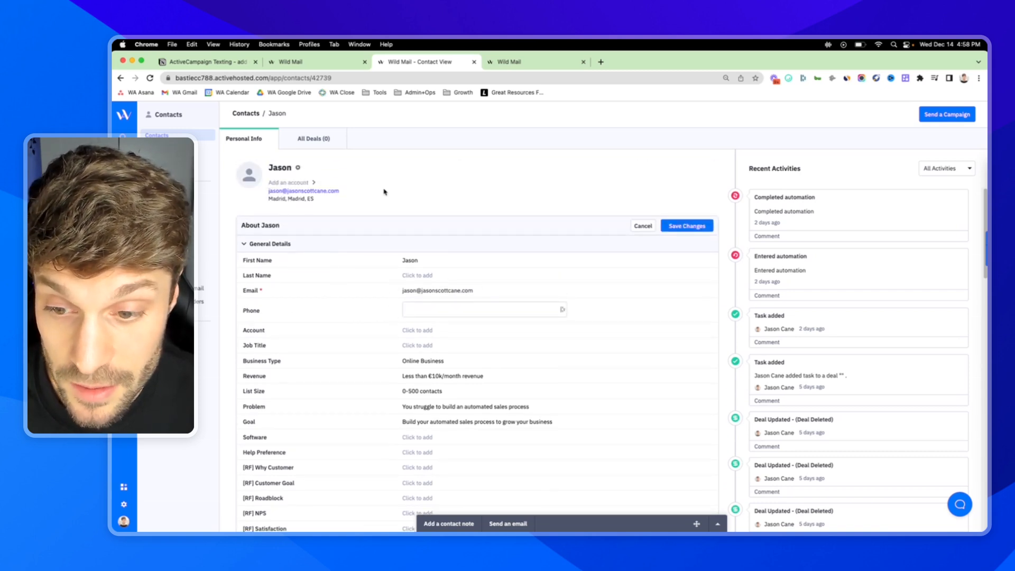
mouse_move(528, 128)
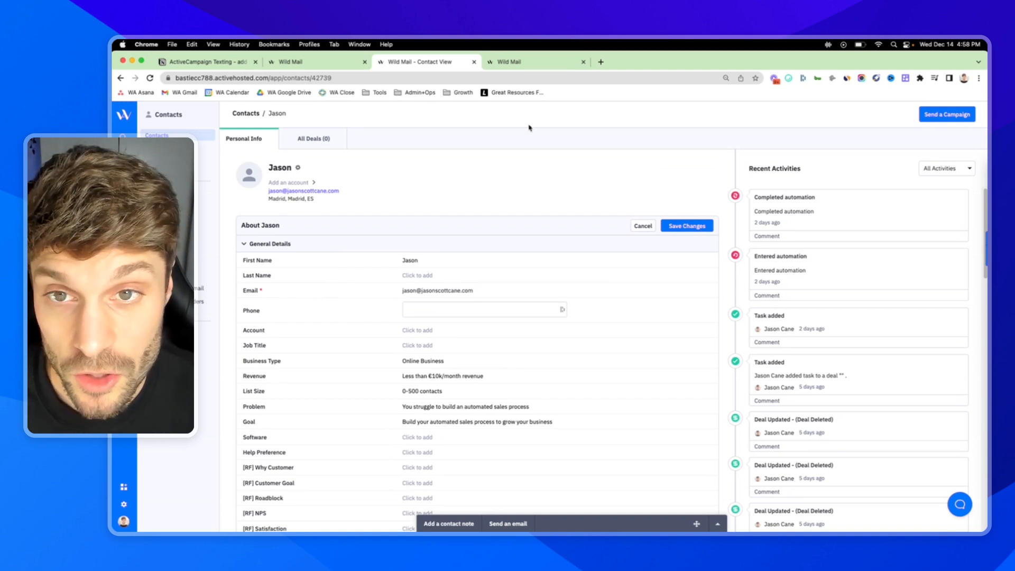
click(201, 61)
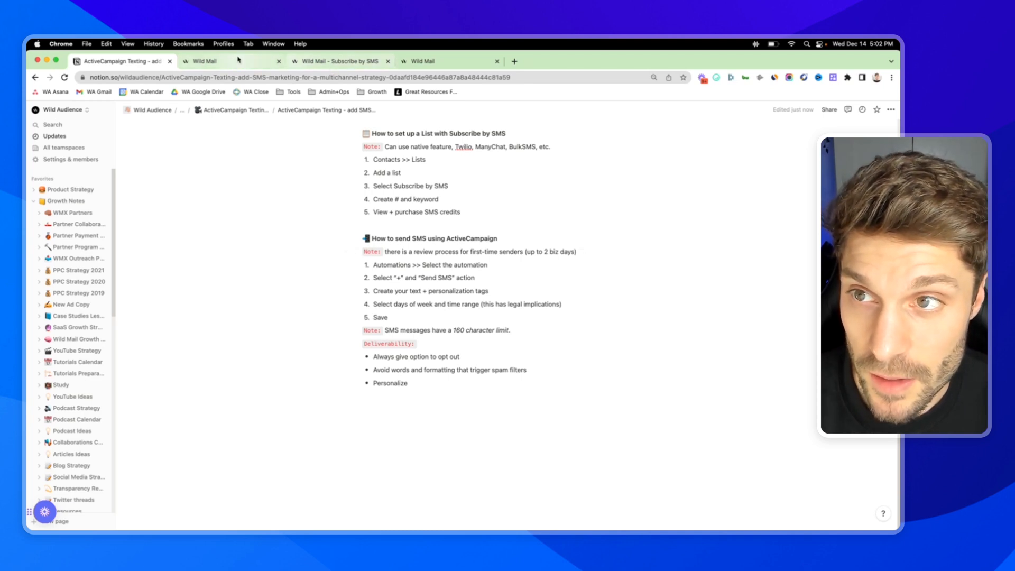
- Show the ActiveCampaign contact lists overview with the SMS Tutorial list
click(229, 61)
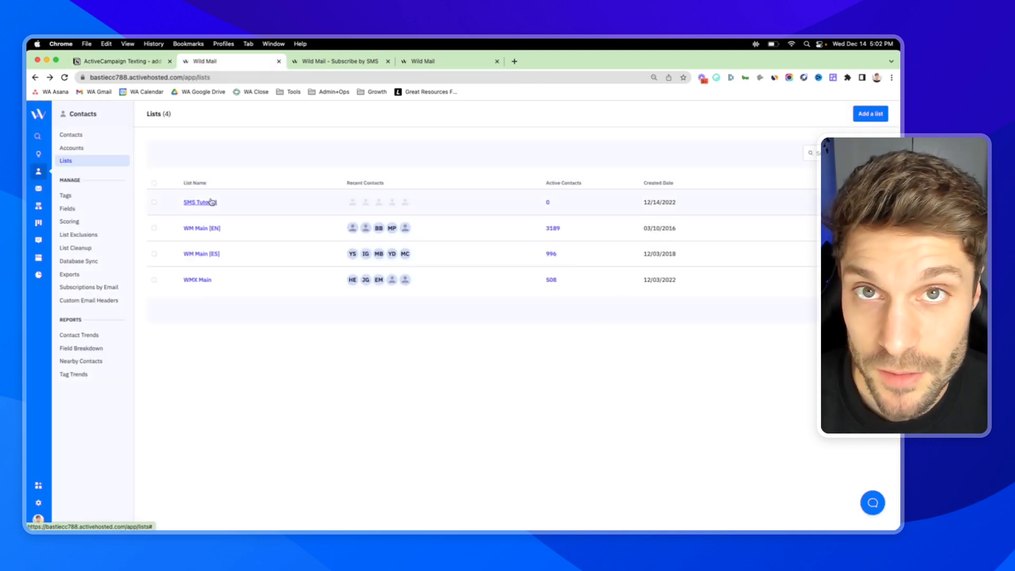
mouse_move(461, 192)
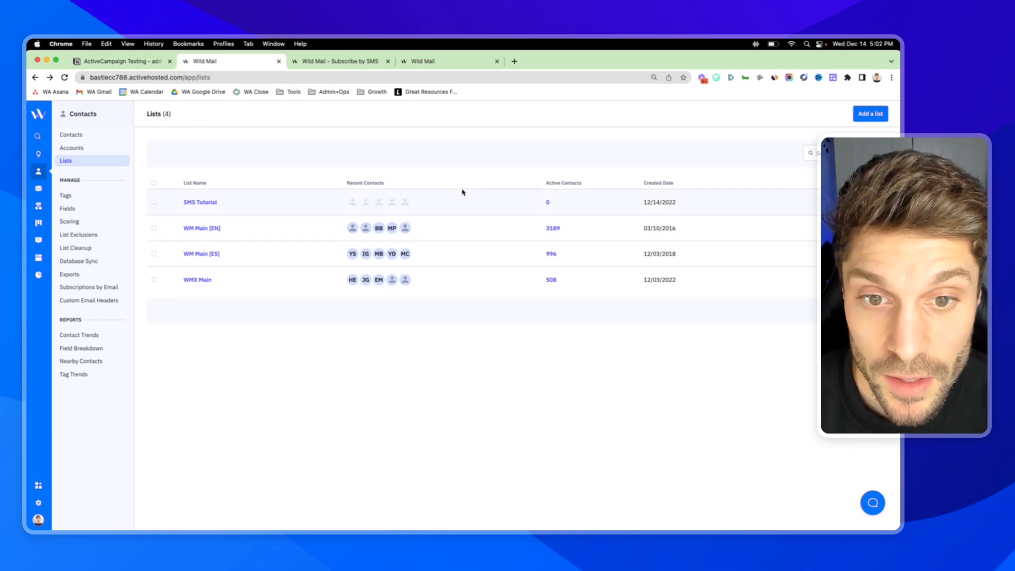
mouse_move(335, 153)
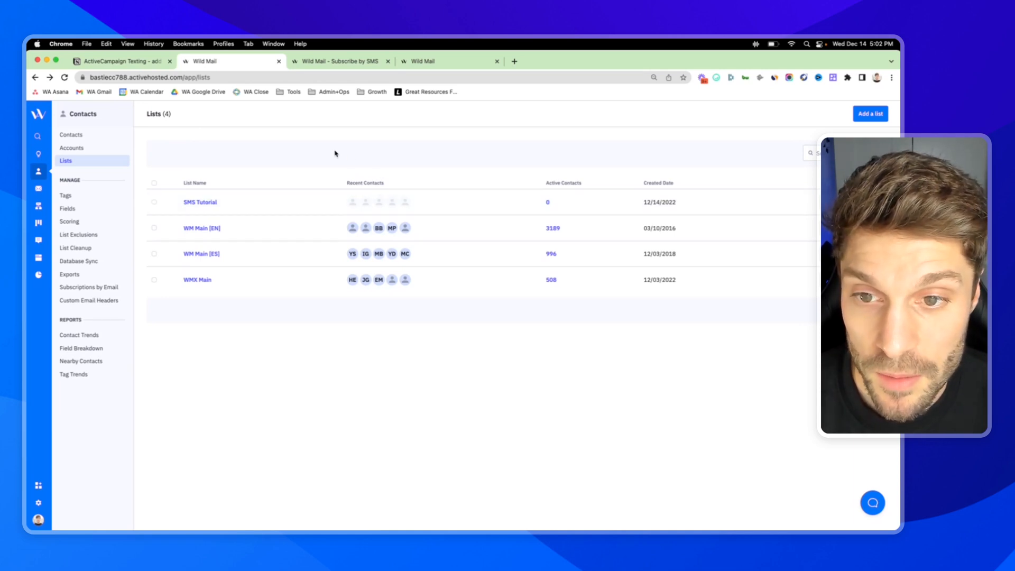
mouse_move(339, 62)
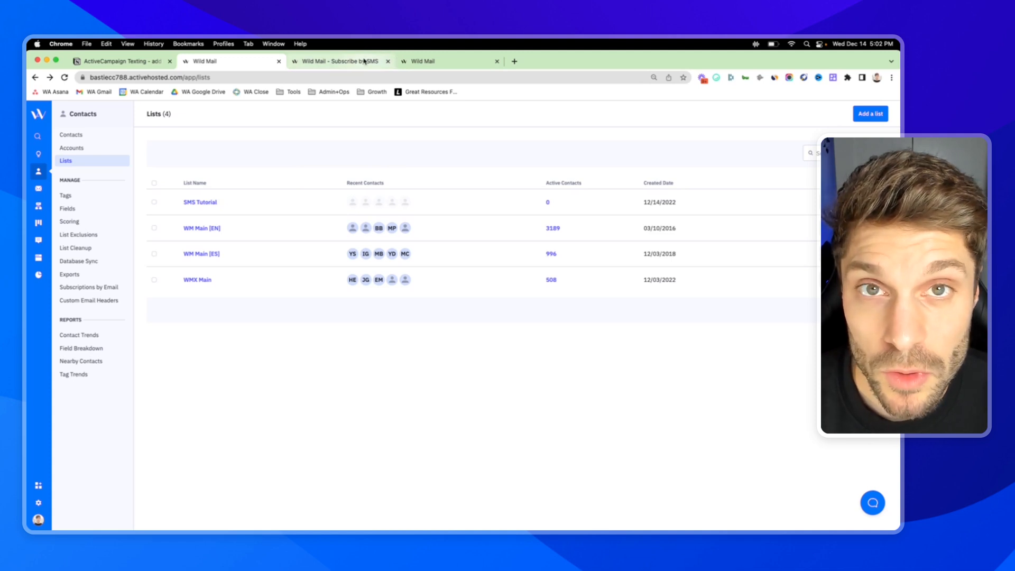
mouse_move(340, 61)
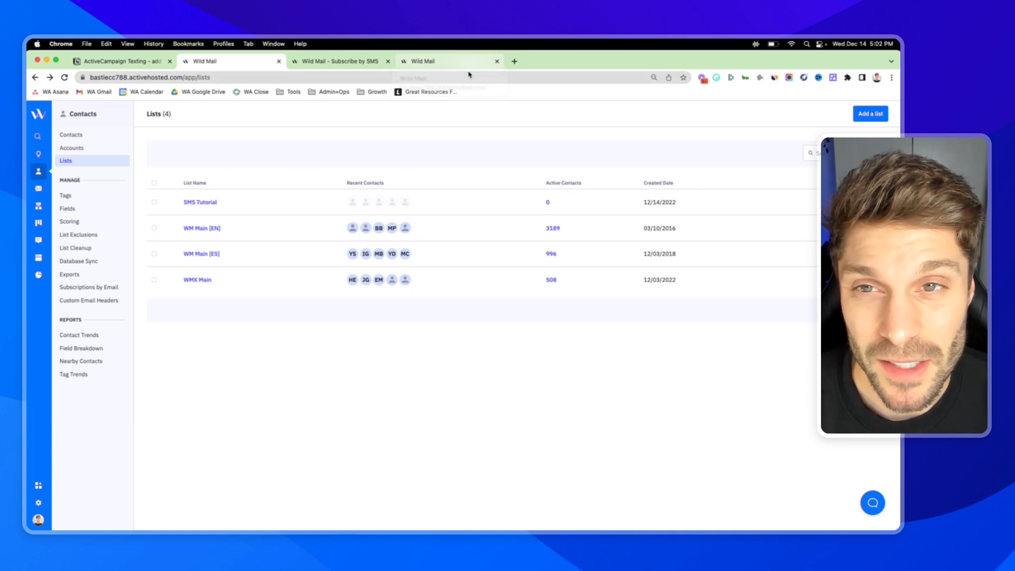
mouse_move(414, 120)
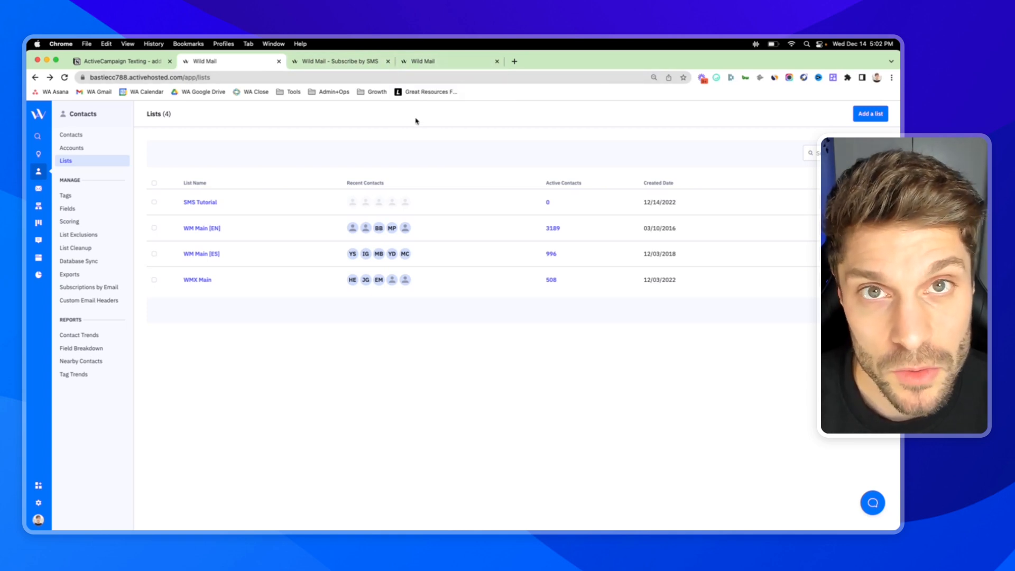
mouse_move(136, 184)
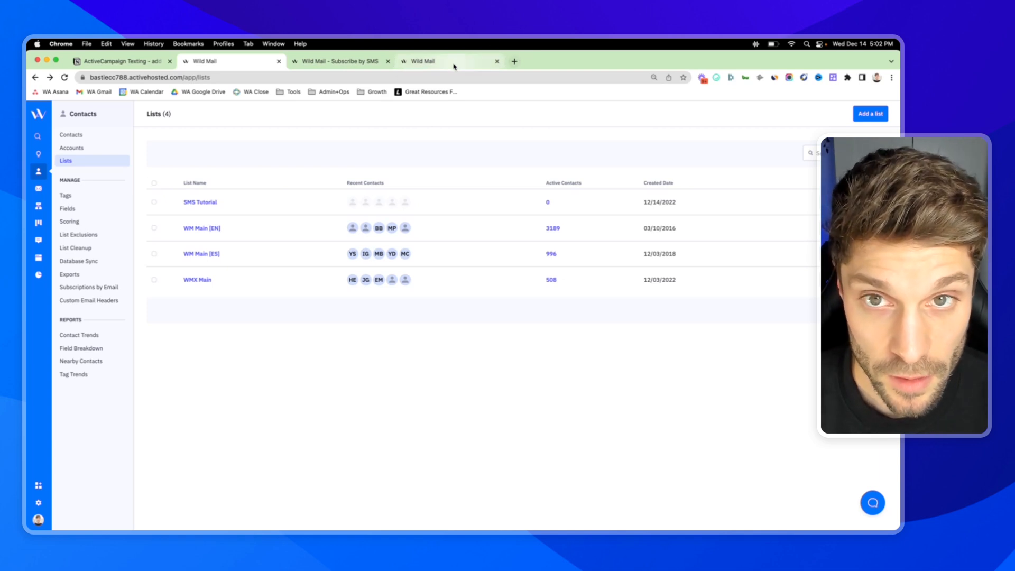
mouse_move(229, 61)
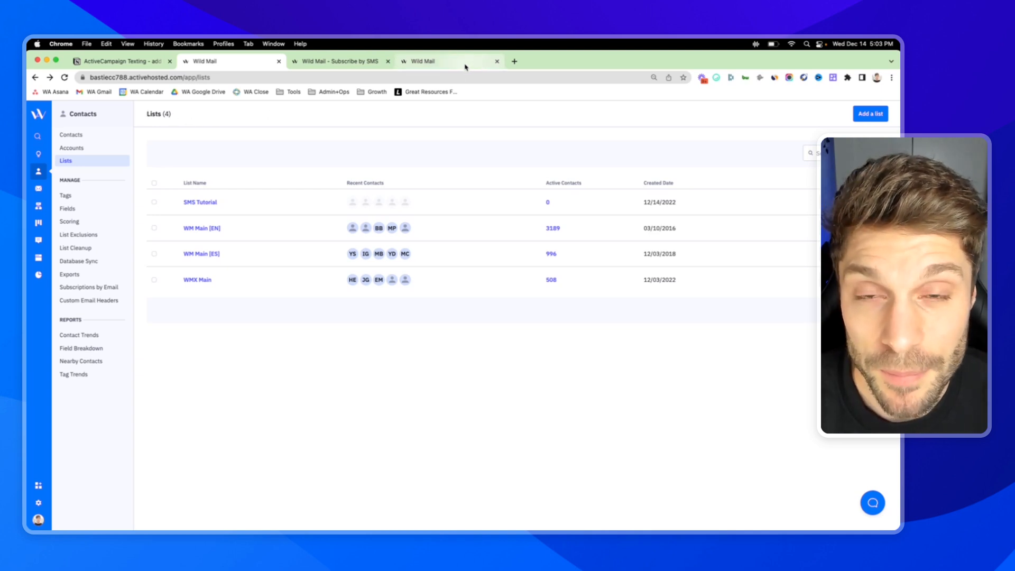
mouse_move(336, 62)
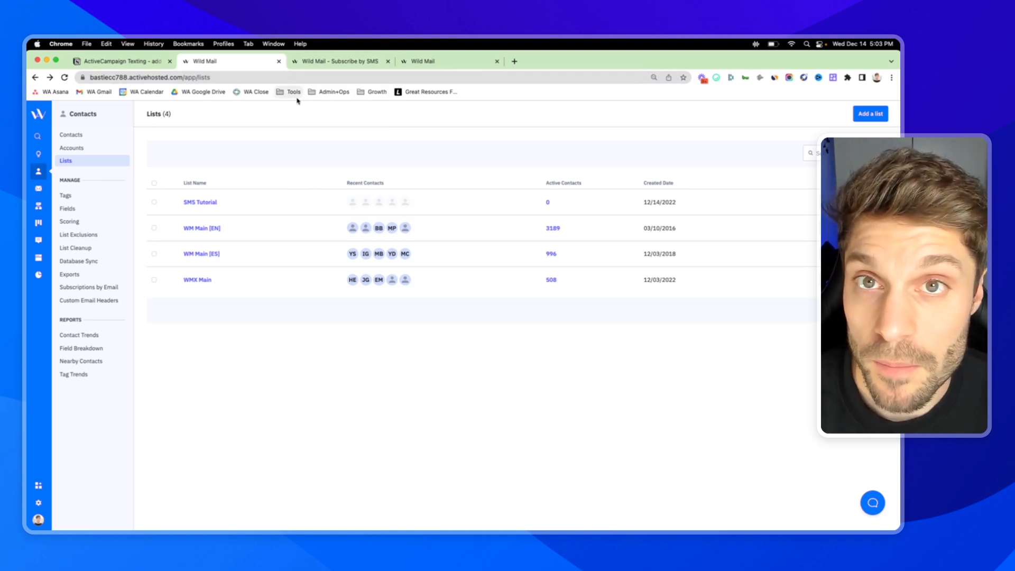
mouse_move(38, 274)
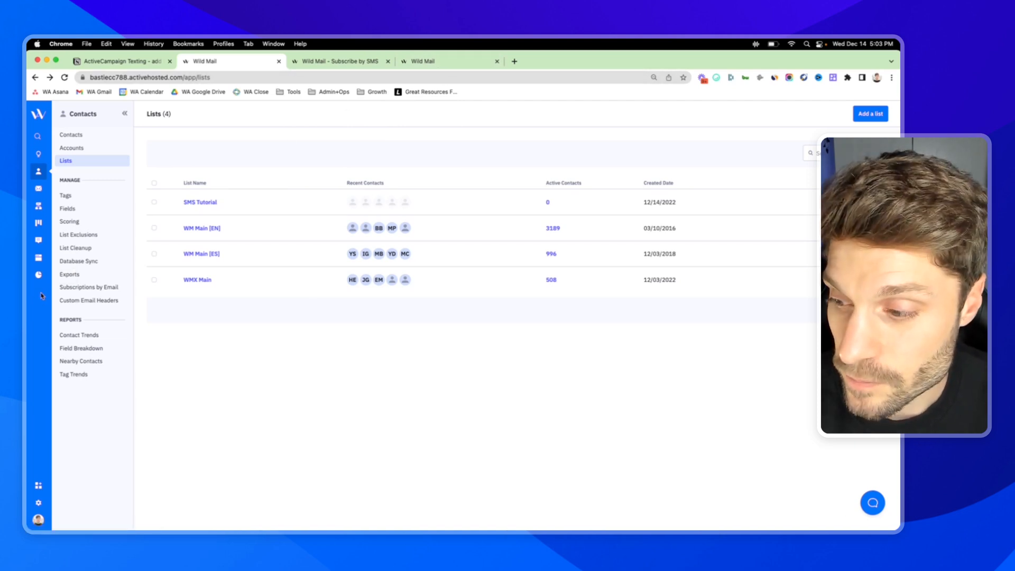
mouse_move(39, 501)
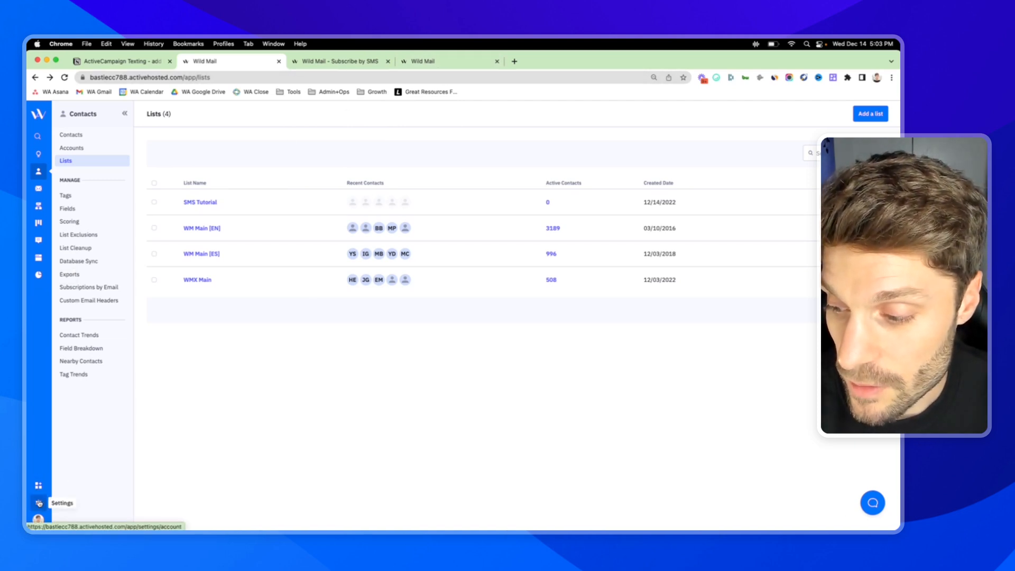
- Go to Settings > SMS Manager, which requires registration before texting U.S. numbers
click(38, 502)
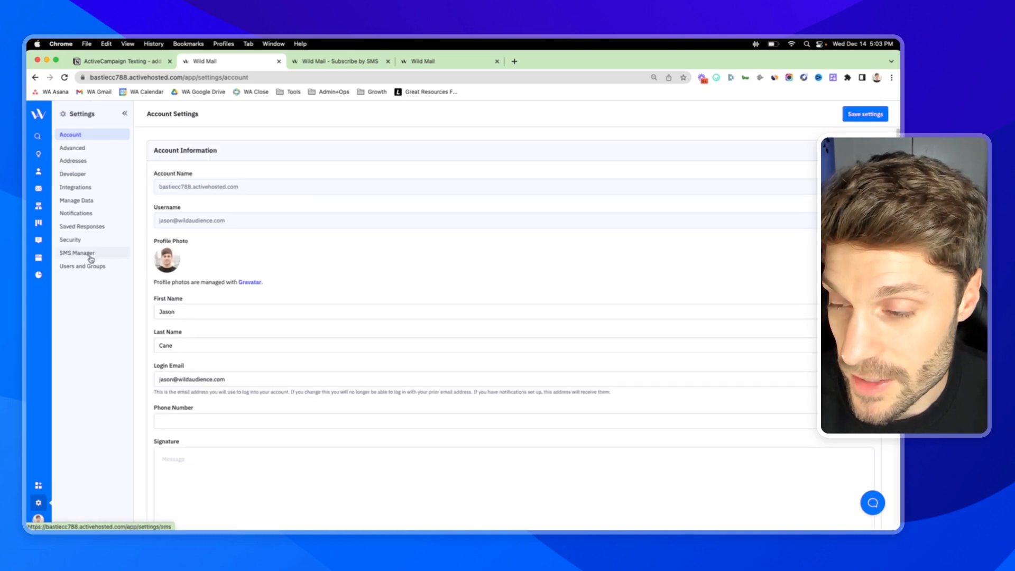
click(77, 252)
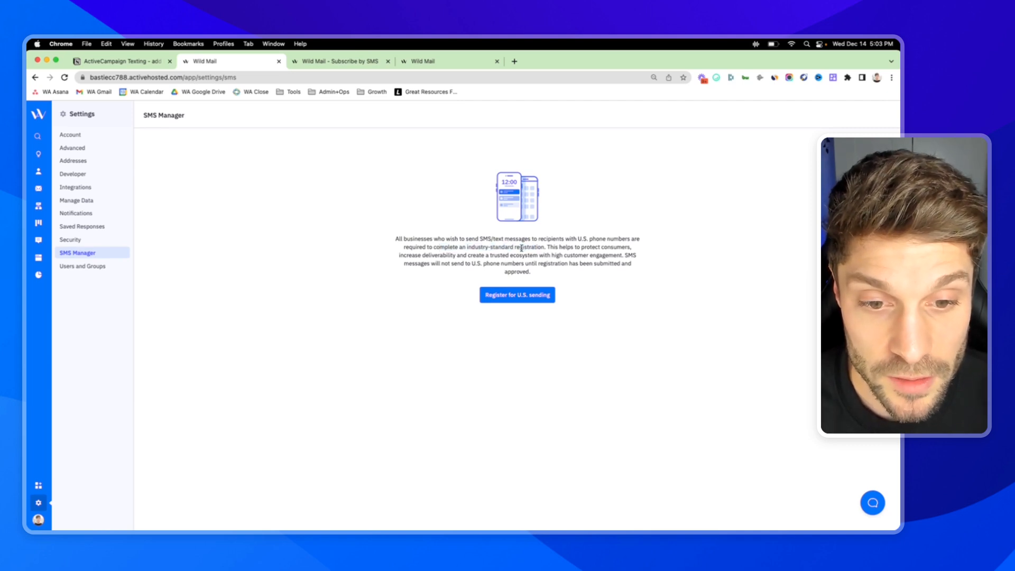
mouse_move(517, 294)
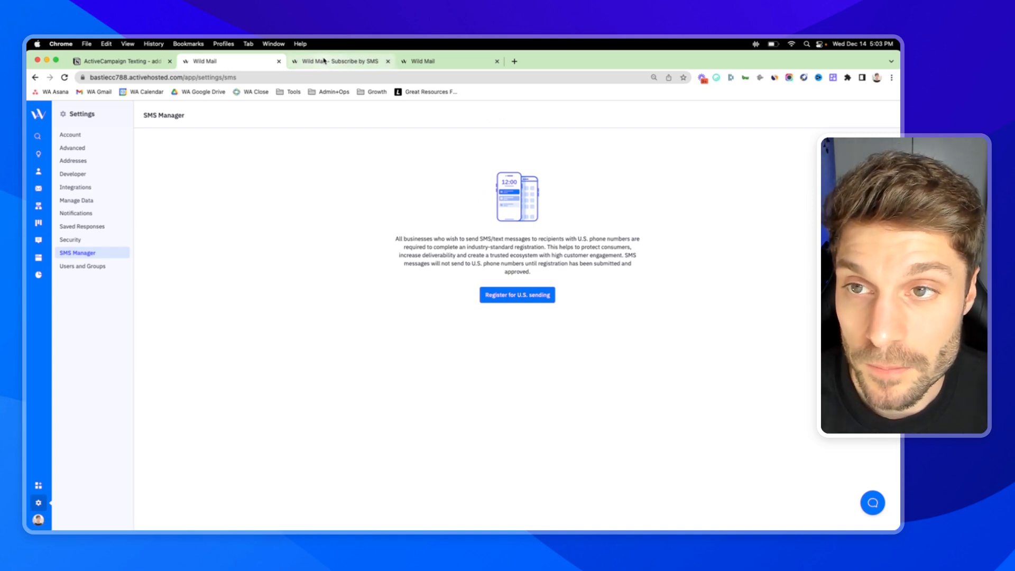
- Review the Notion Send SMS steps, then bring up the SMS Reminder Automation - Tutorial
click(119, 61)
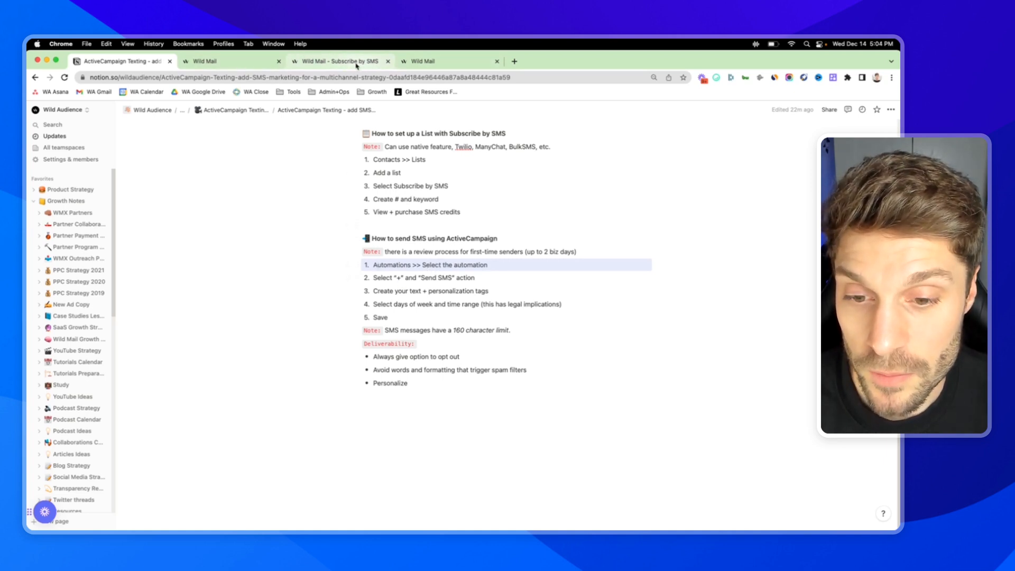
click(434, 278)
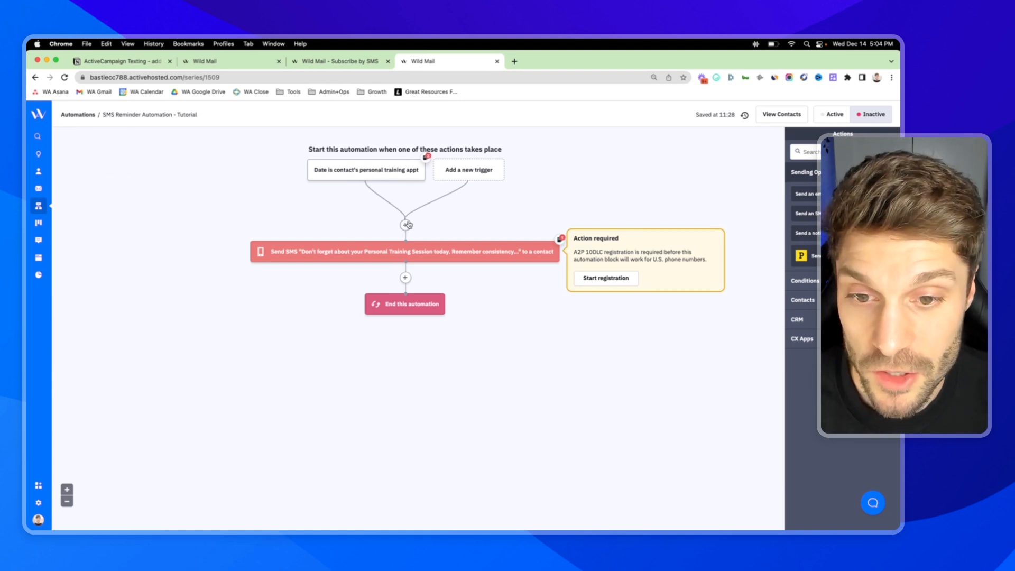
- Preview the available follow-up actions, then display the trigger's notes on the Personal Training Session date field
click(405, 278)
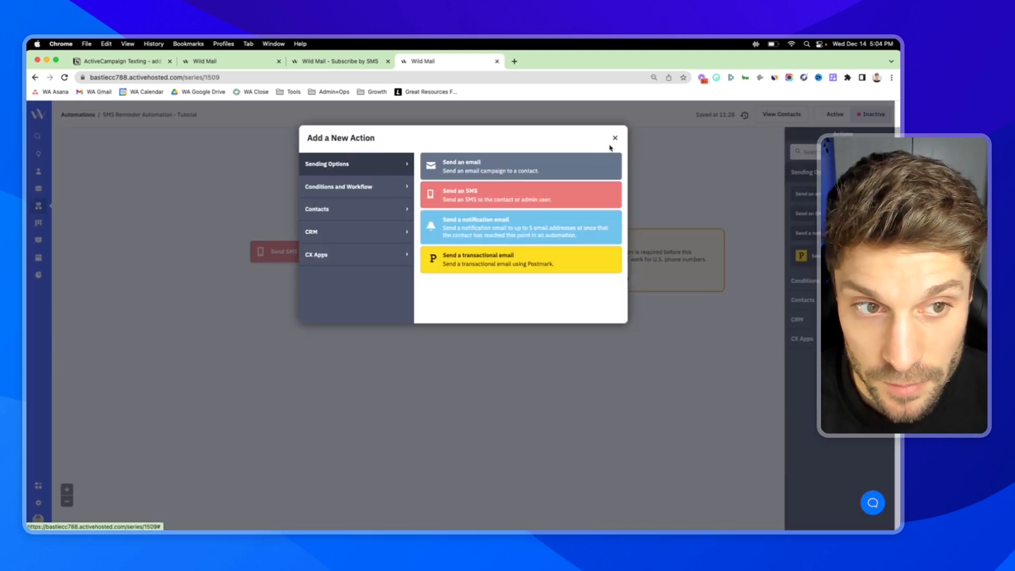
click(613, 137)
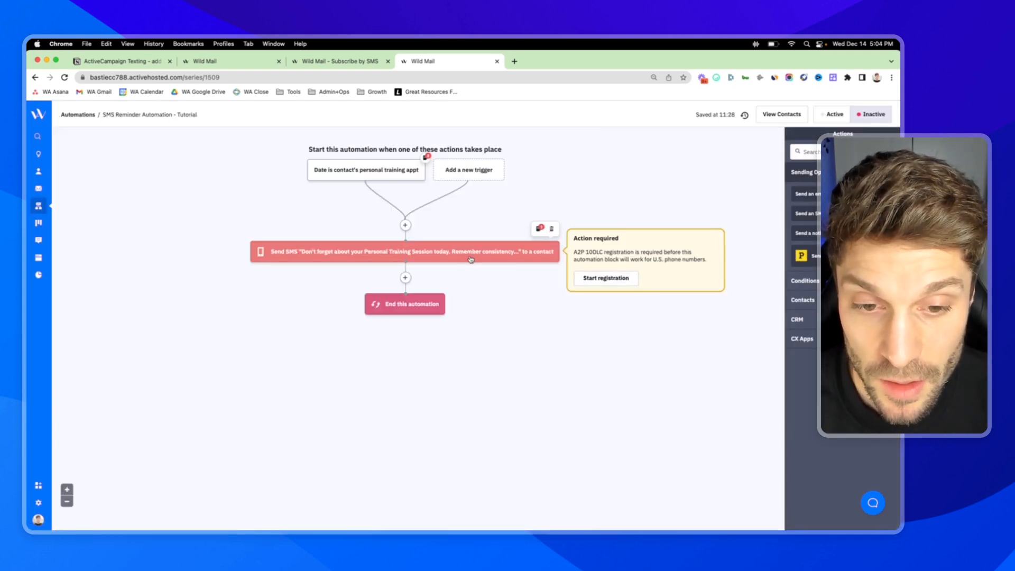
mouse_move(459, 253)
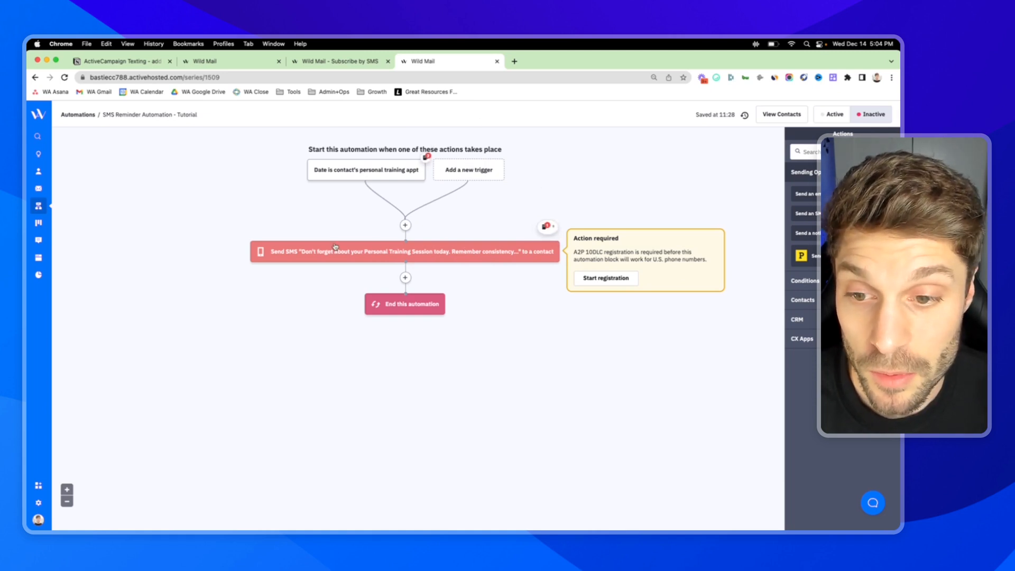
mouse_move(560, 206)
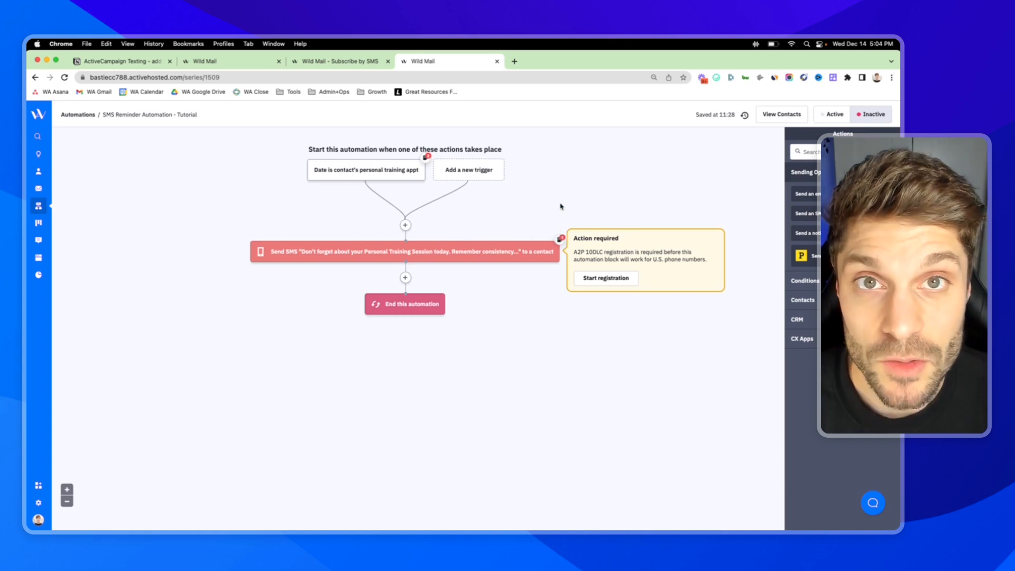
mouse_move(463, 202)
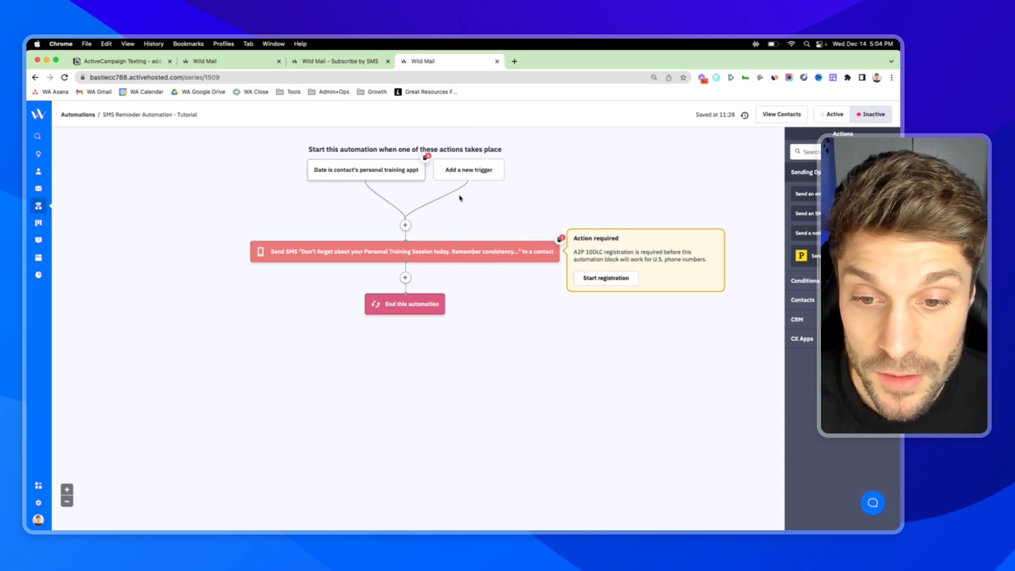
mouse_move(425, 193)
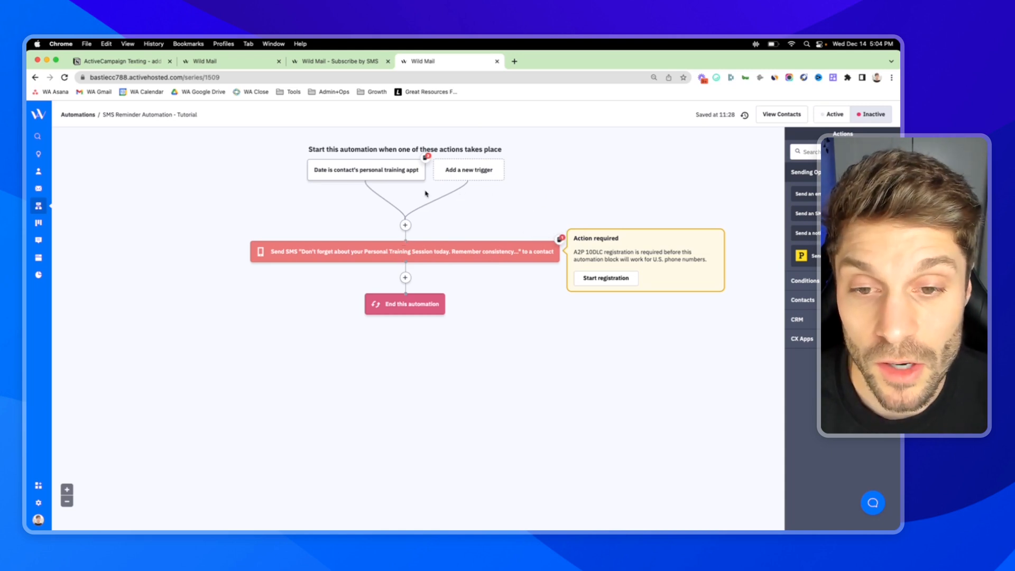
click(365, 170)
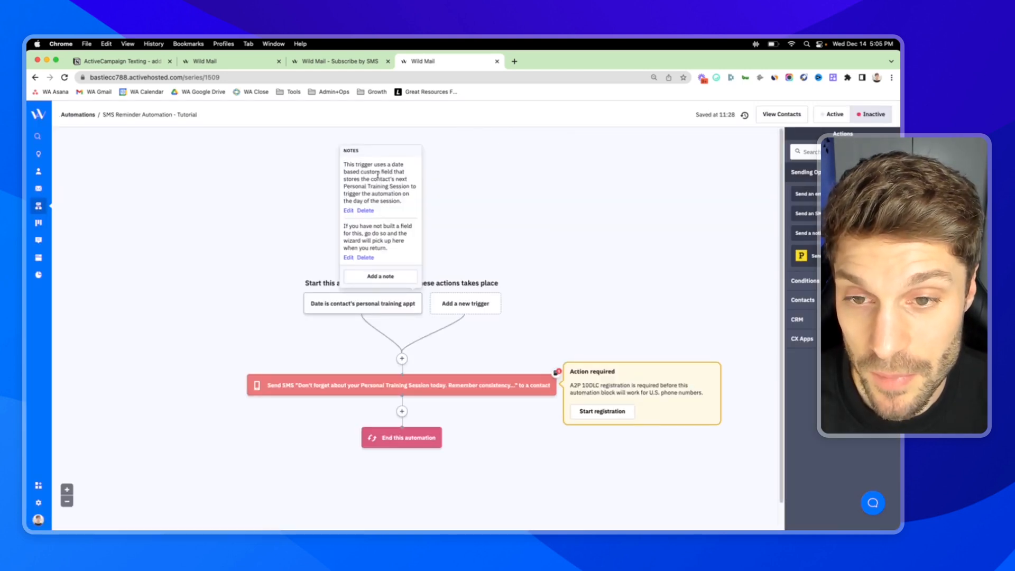
mouse_move(168, 129)
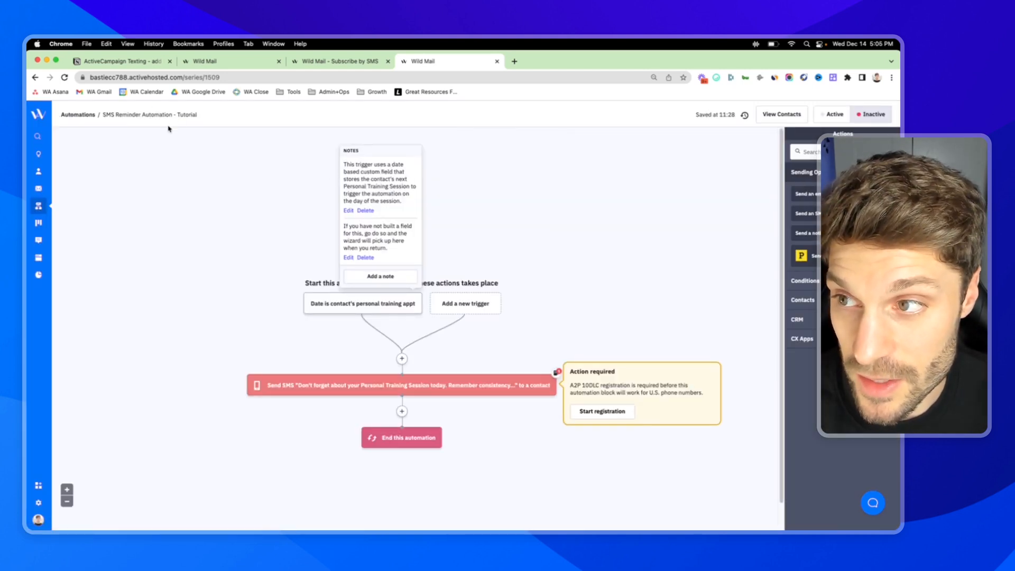
mouse_move(462, 244)
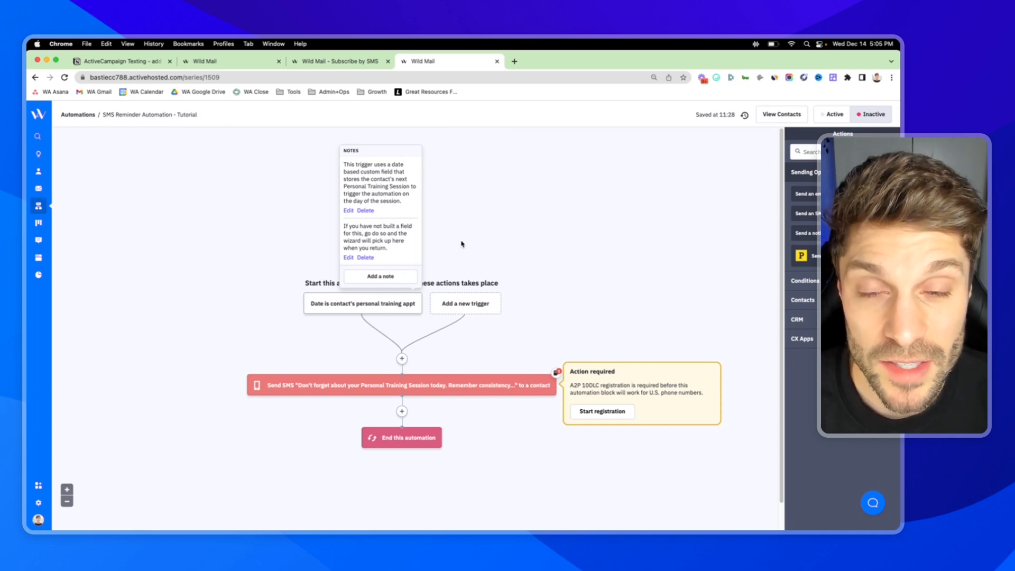
mouse_move(437, 189)
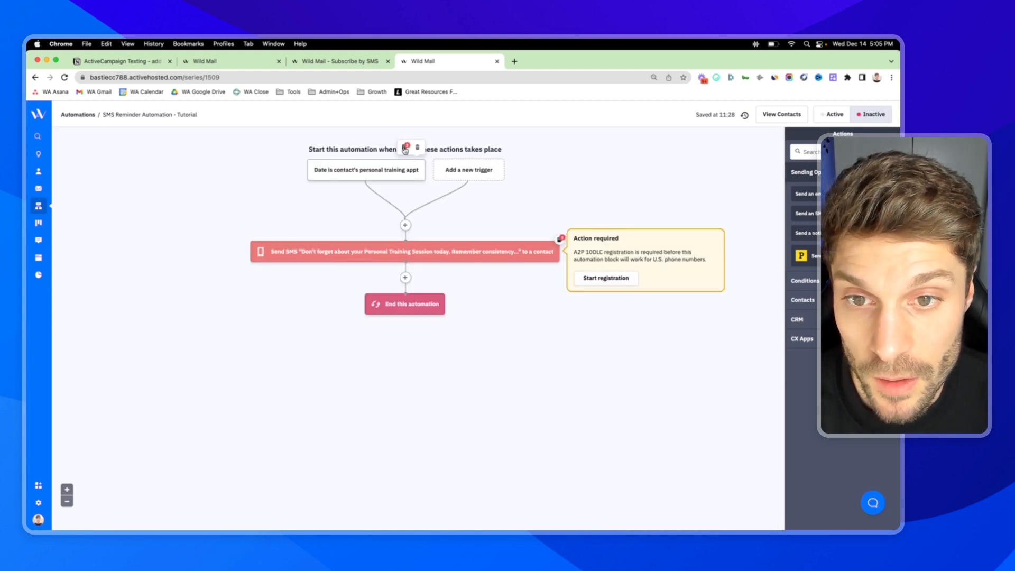
click(406, 149)
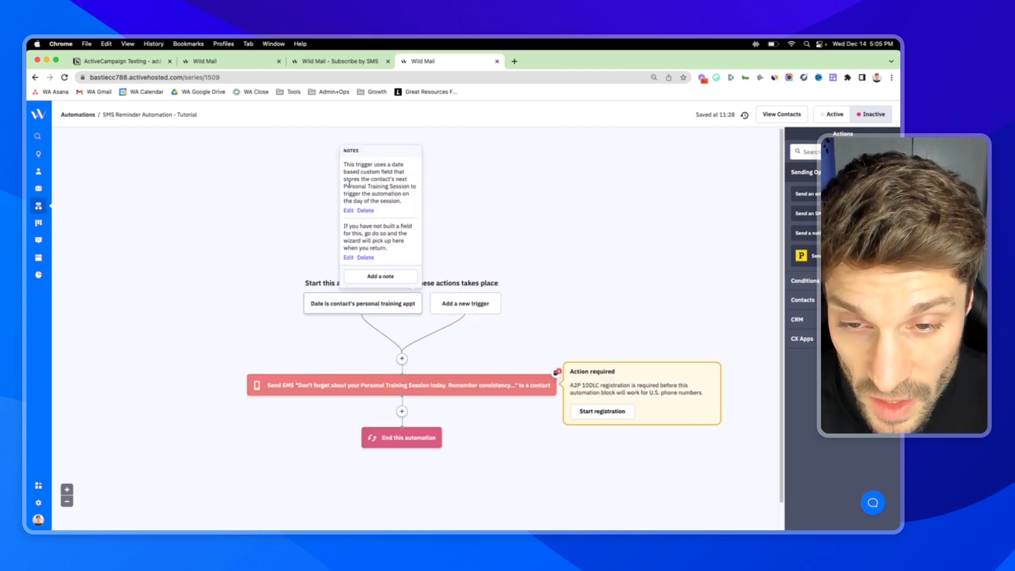
mouse_move(411, 195)
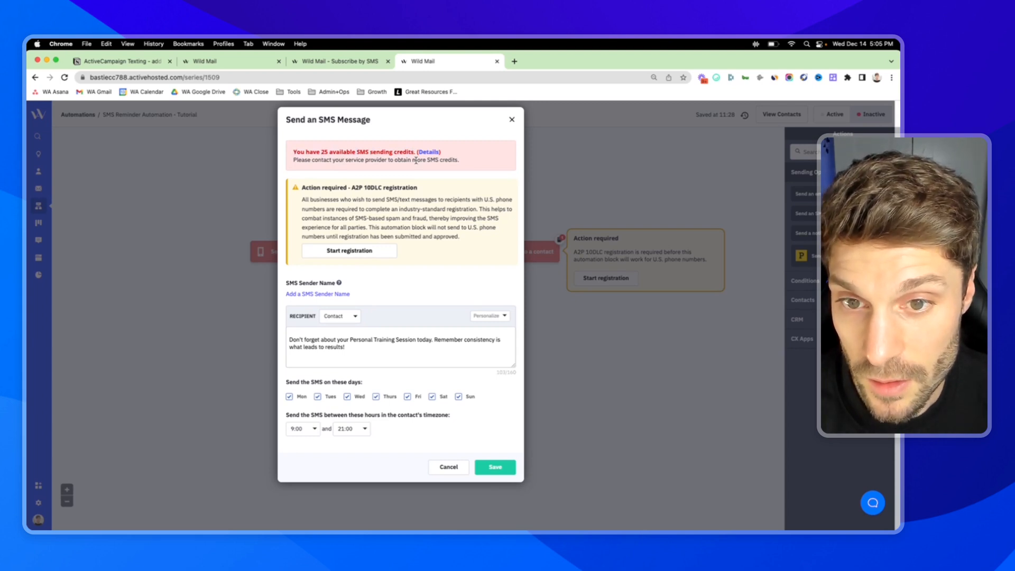
mouse_move(381, 238)
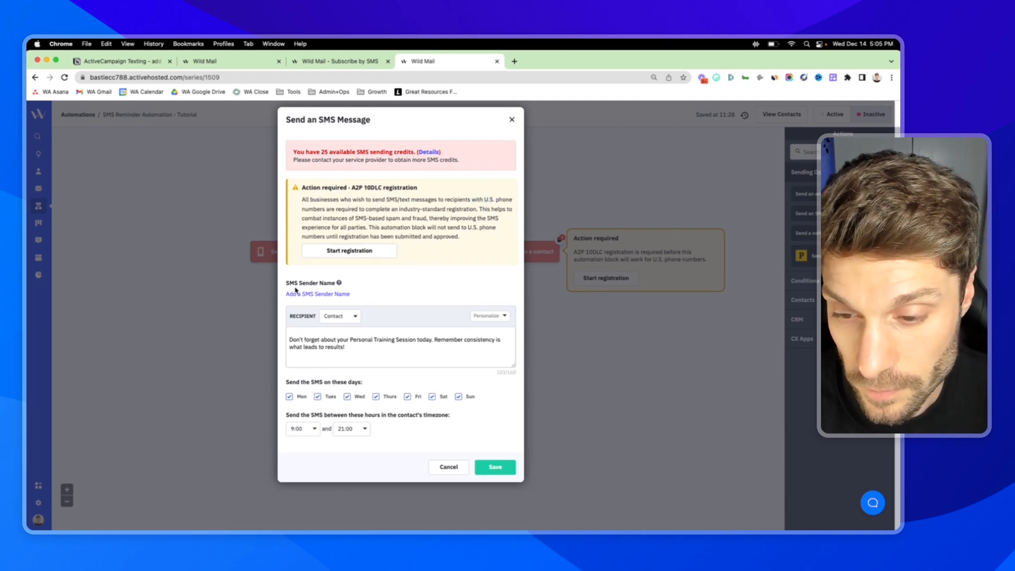
mouse_move(336, 284)
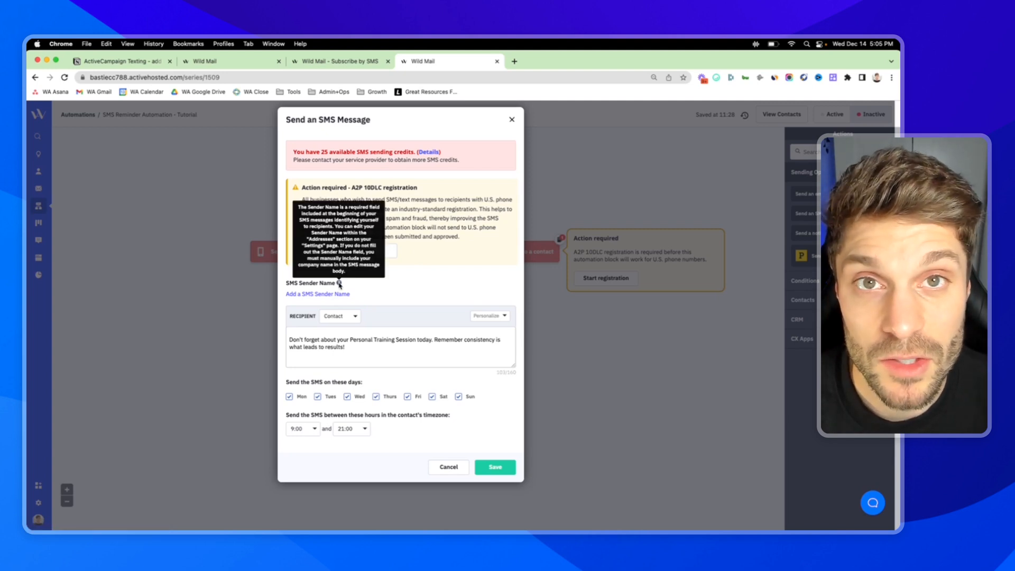
- From the Send an SMS Message dialog, go to Settings > Addresses to add an SMS sender name
click(318, 294)
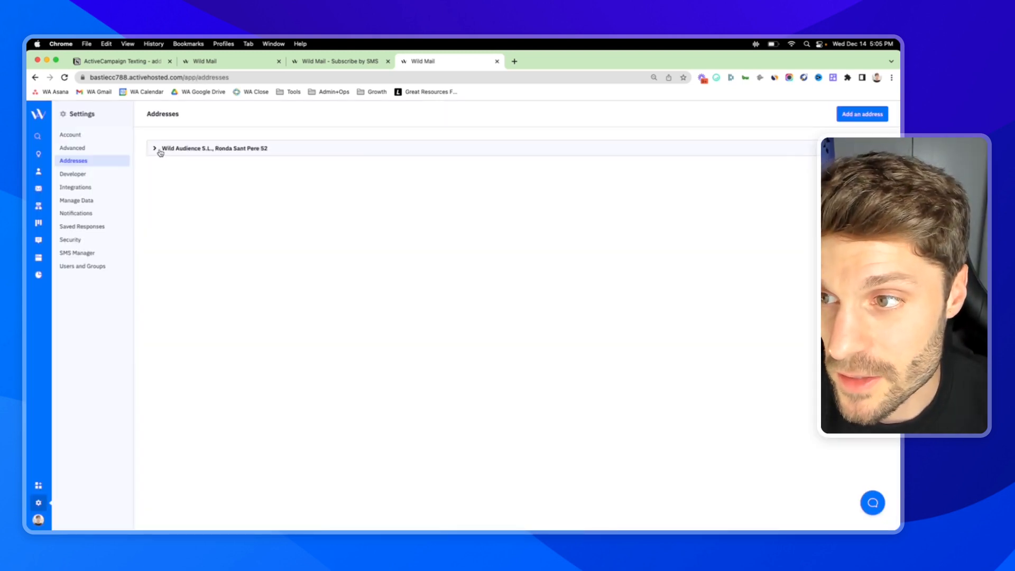
- Set the company address's SMS Sender Name to 'Wild Mail', save it and return to the automation
click(154, 148)
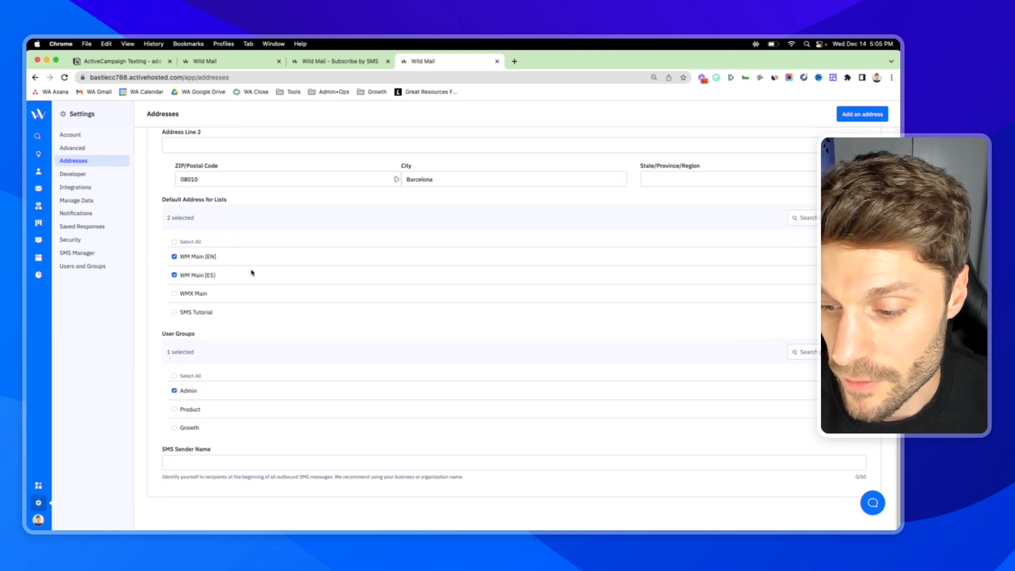
double_click(186, 448)
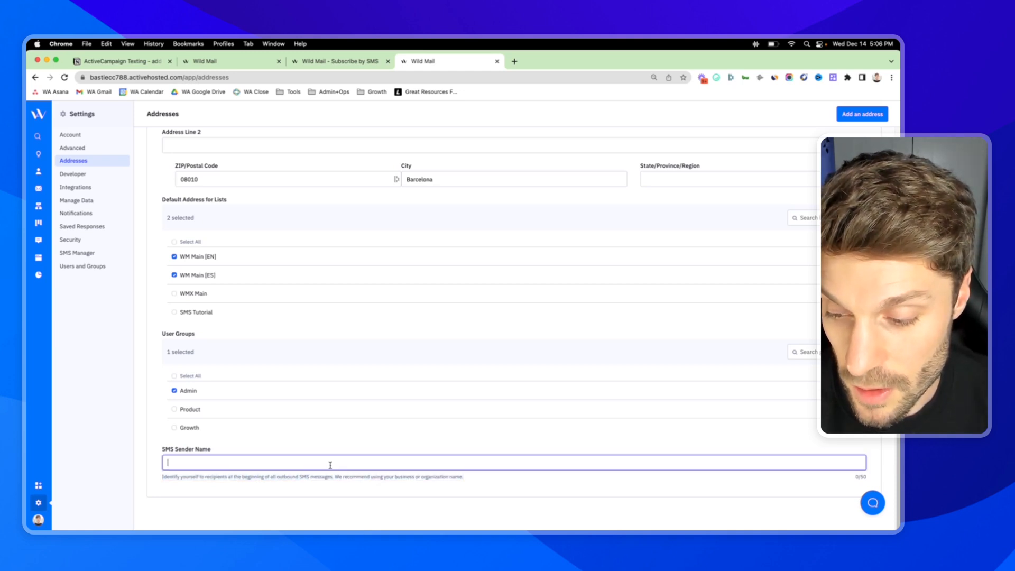
text(Wild Mail)
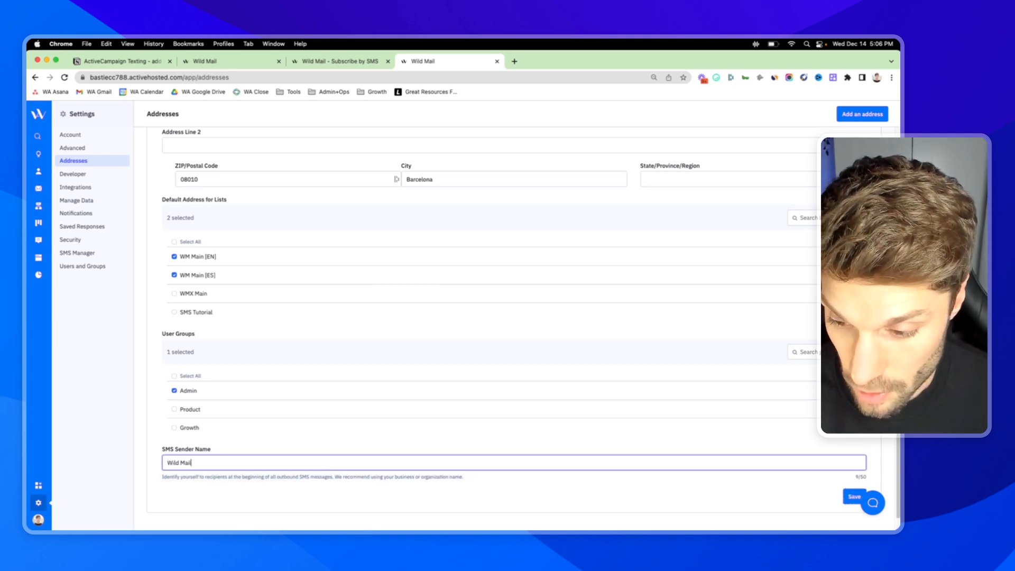
click(853, 497)
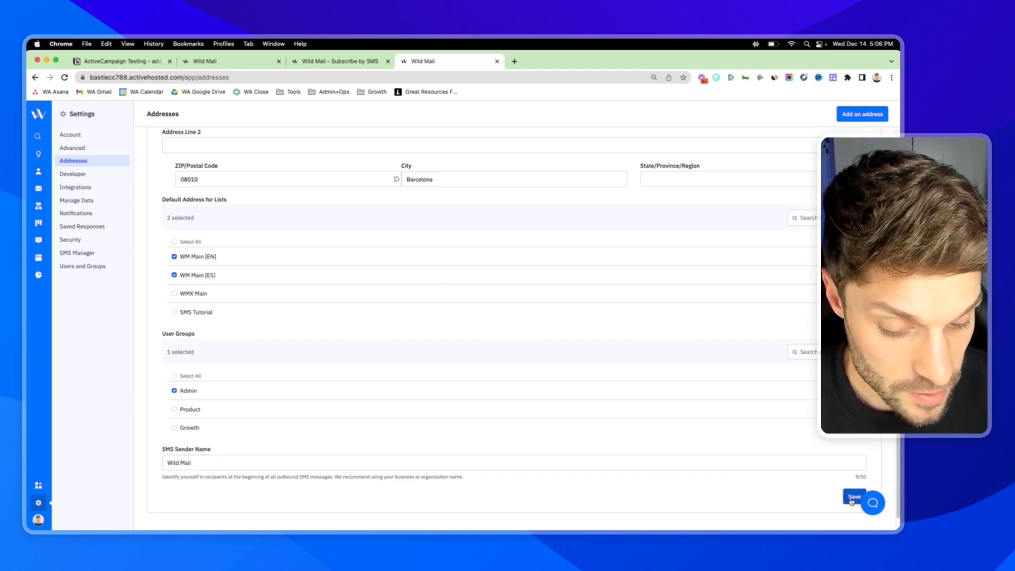
click(853, 496)
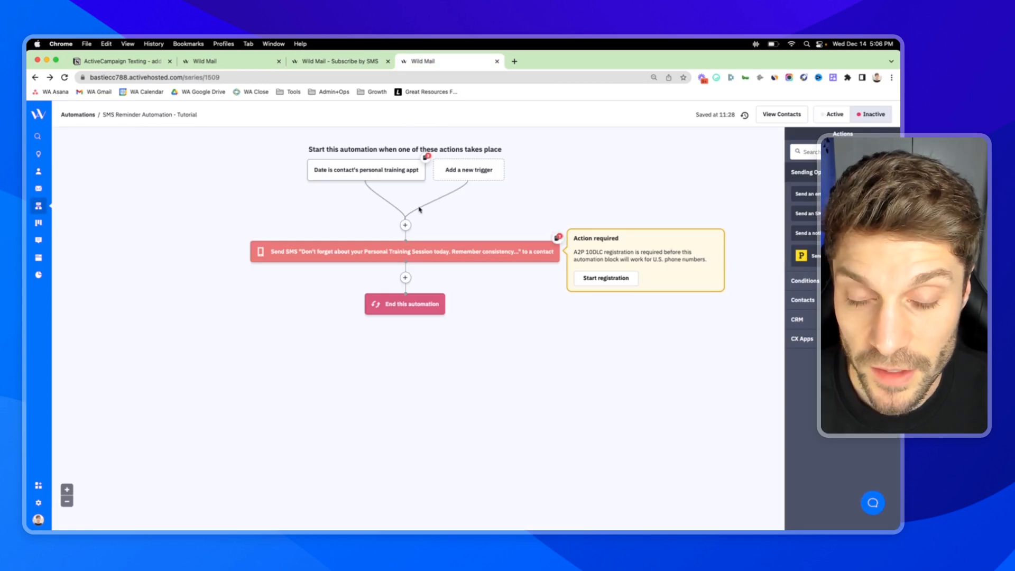
- Reopen the Send SMS step with Wild Mail sender, keep Contact as recipient, and switch to Notion
click(404, 252)
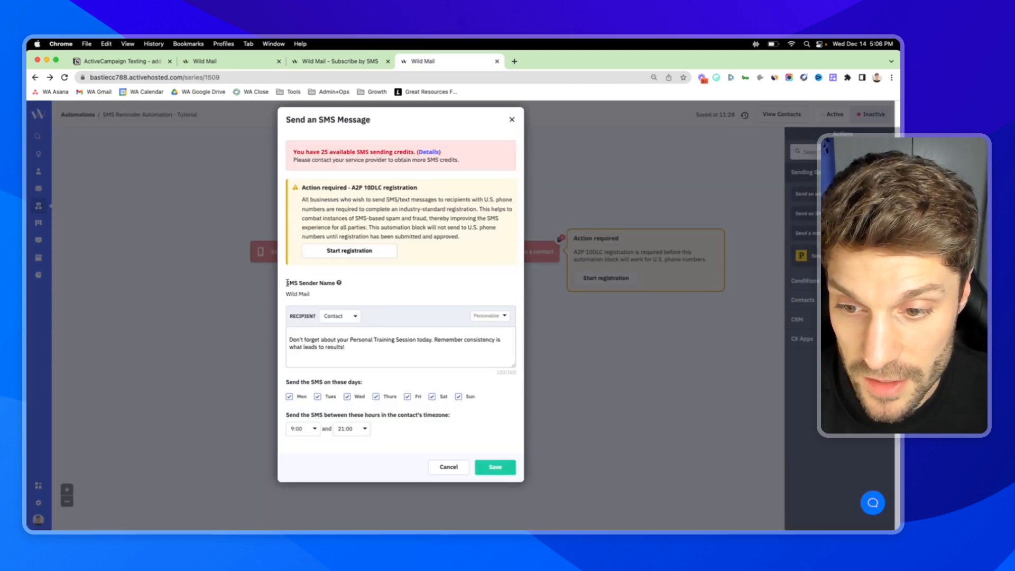
click(339, 315)
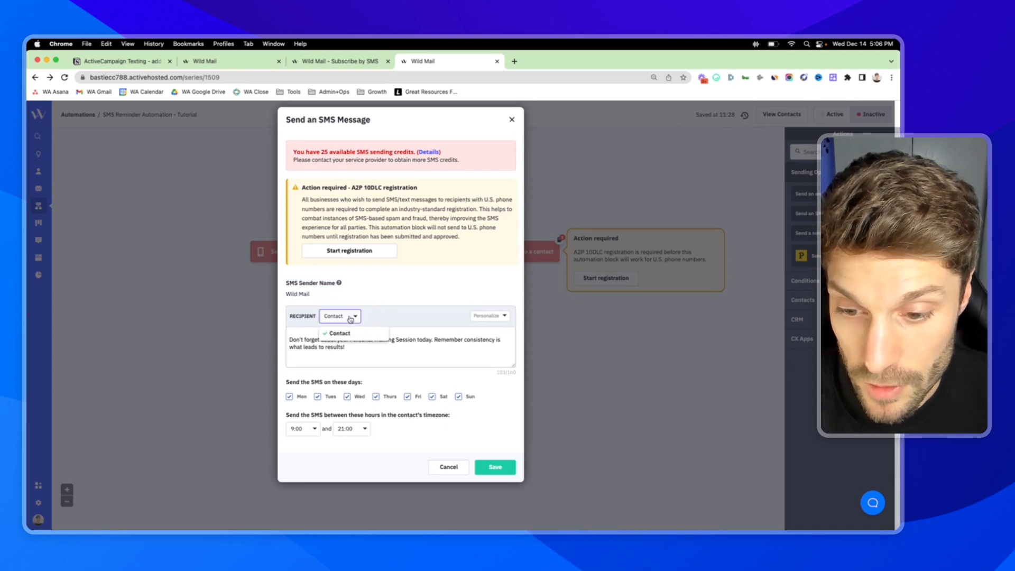
click(489, 316)
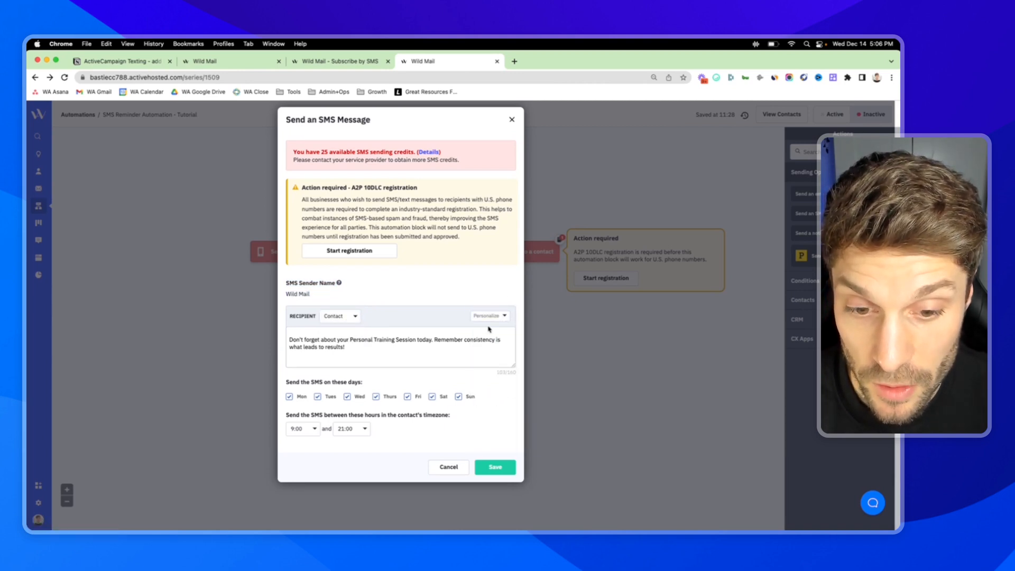
click(120, 61)
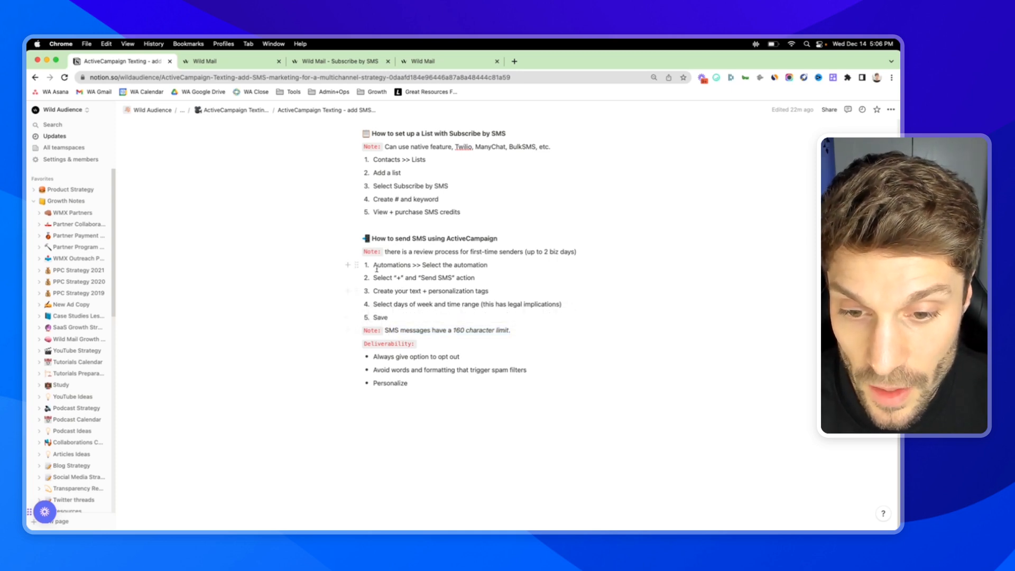
- Review the Notion SMS steps and start the ActiveCampaign SMS message with 'Hey'
double_click(430, 290)
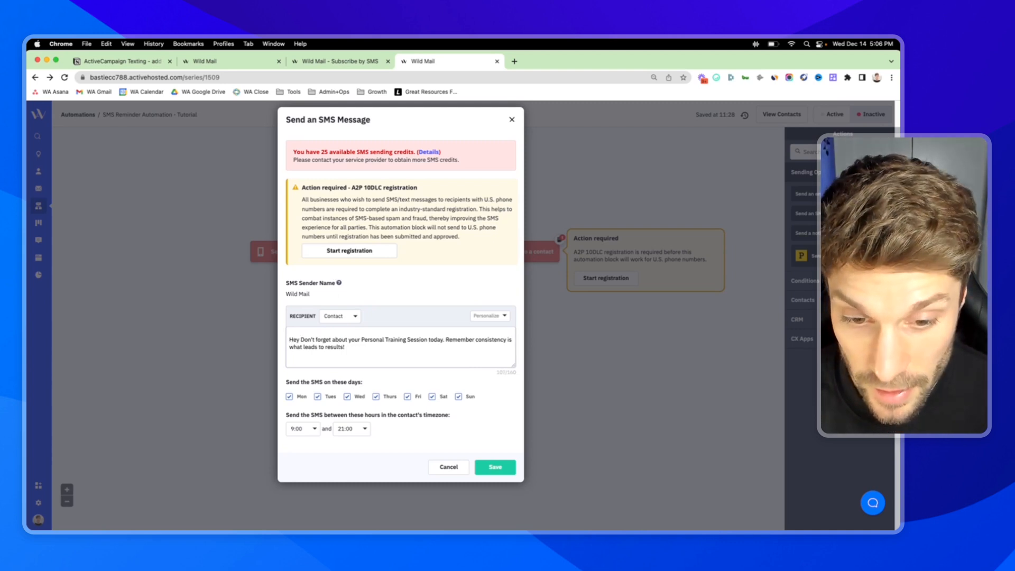
- Insert the %FIRSTNAME% personalization tag after 'Hey' and save the SMS step
click(489, 316)
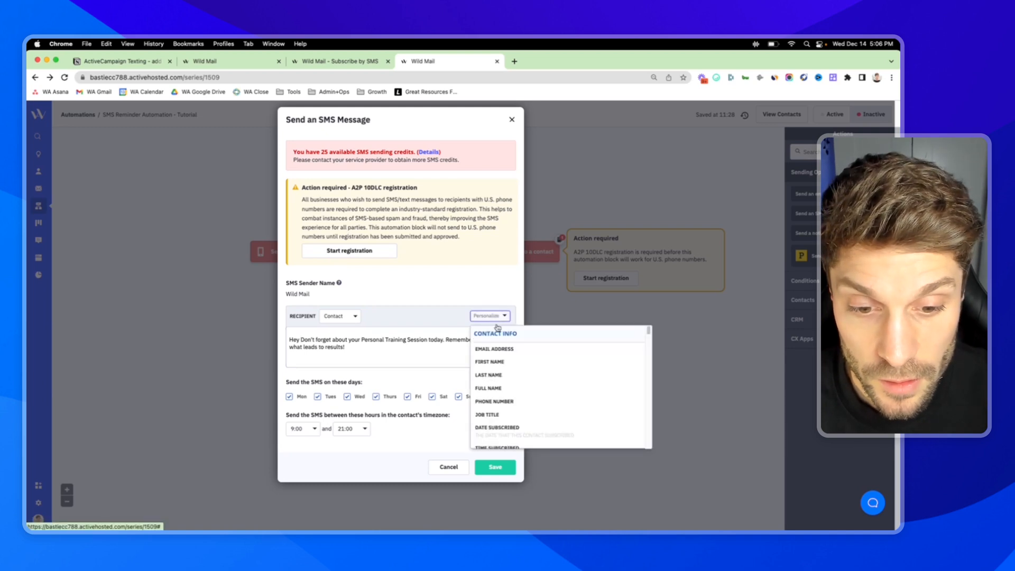
click(489, 362)
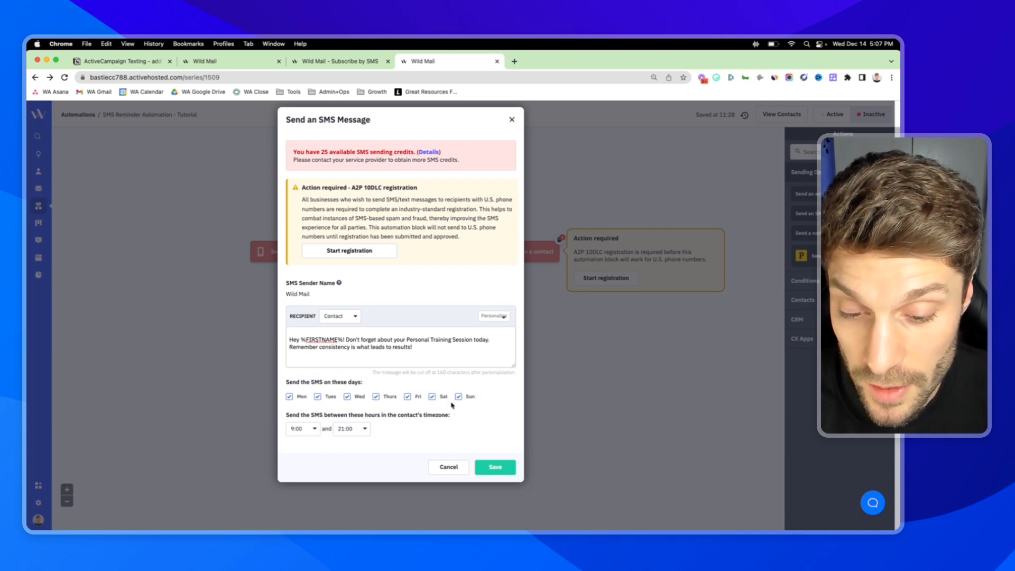
mouse_move(365, 389)
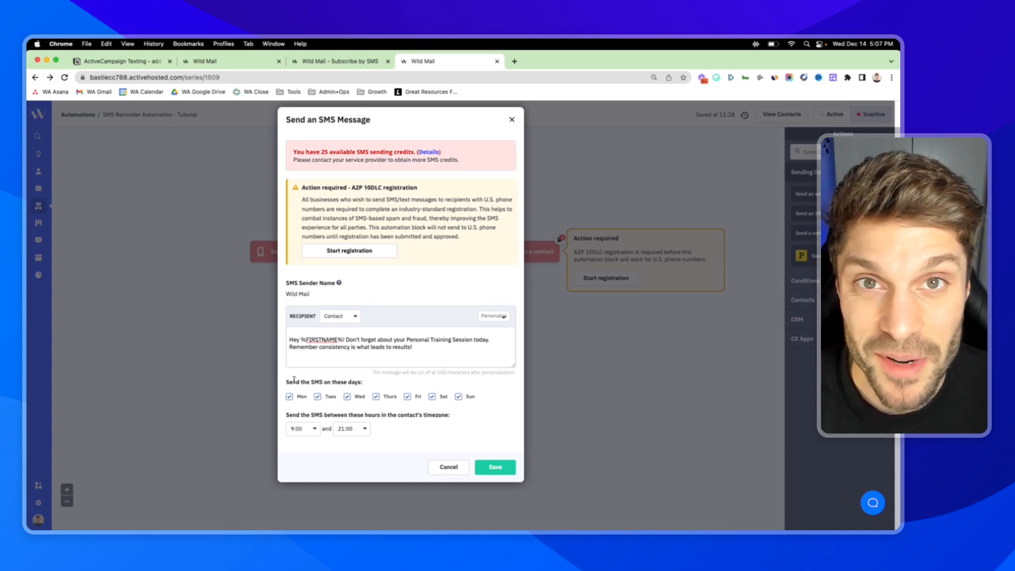
mouse_move(374, 407)
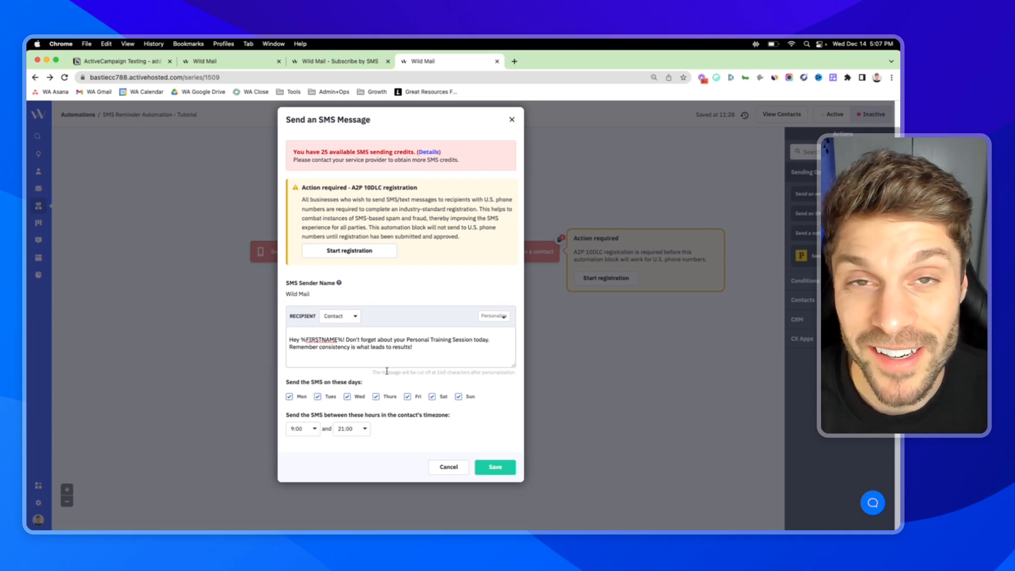
mouse_move(335, 407)
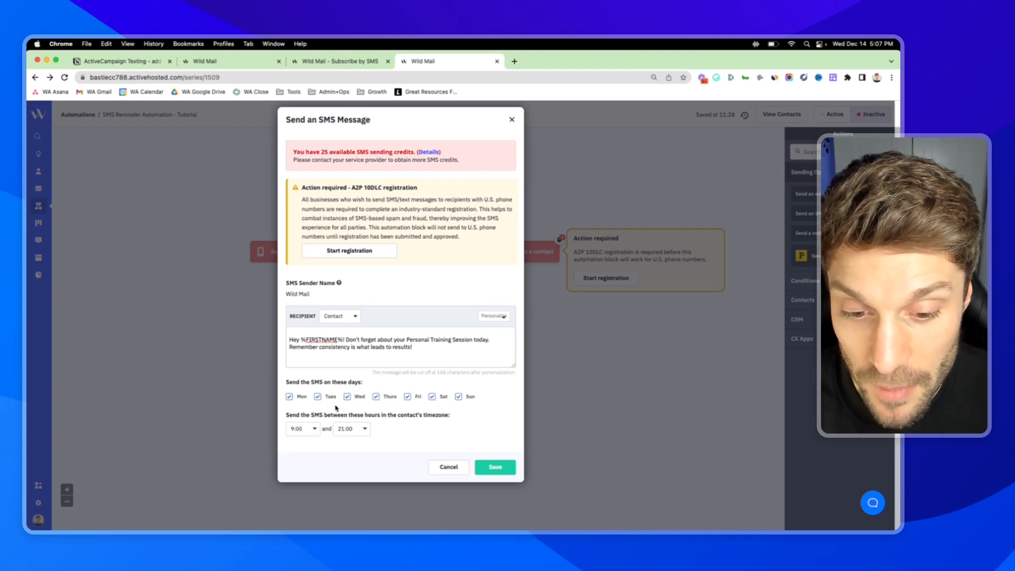
mouse_move(371, 381)
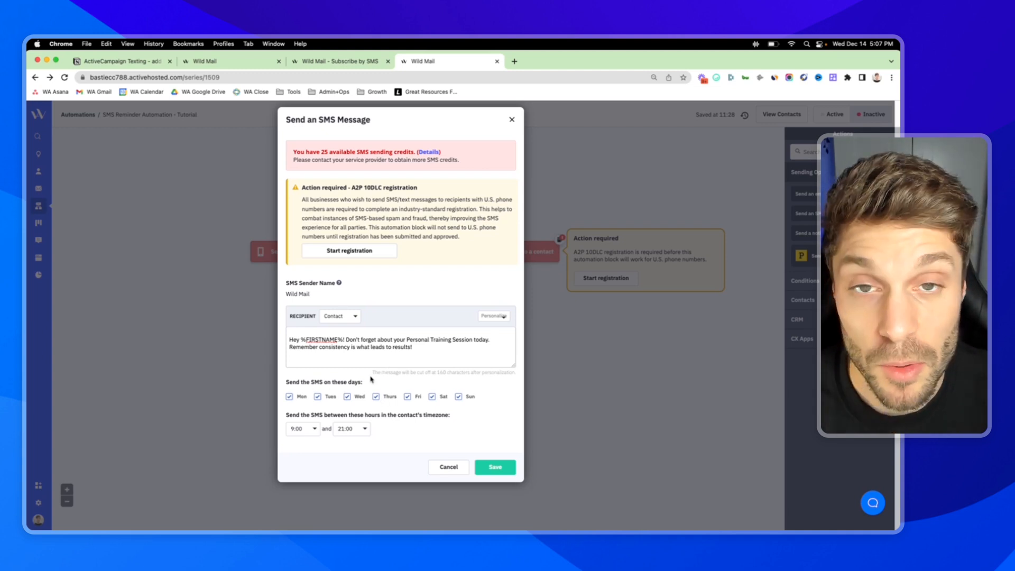
click(494, 466)
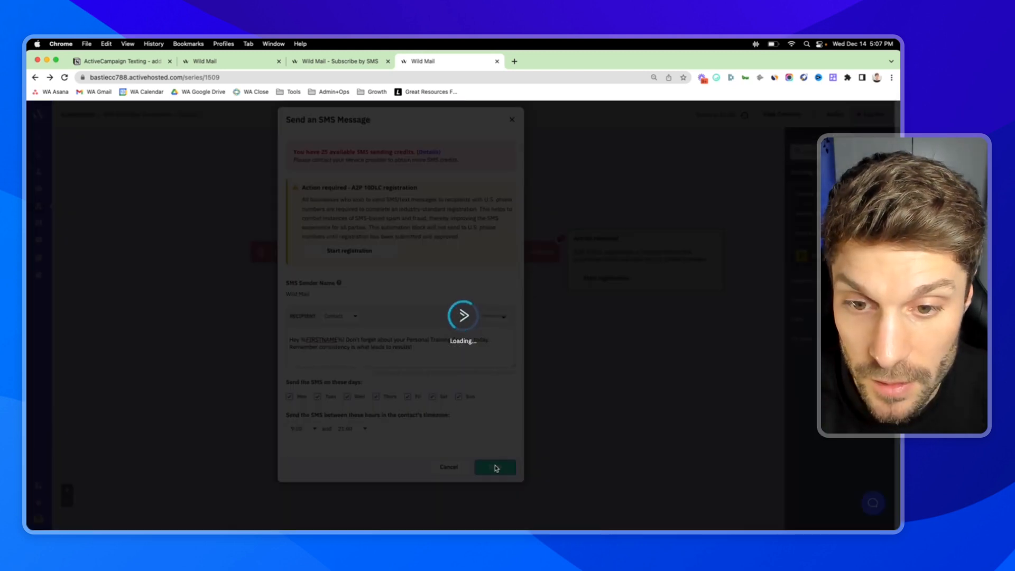
- Confirm the save so the automation canvas shows the SMS greeting with Hey and first name
click(494, 467)
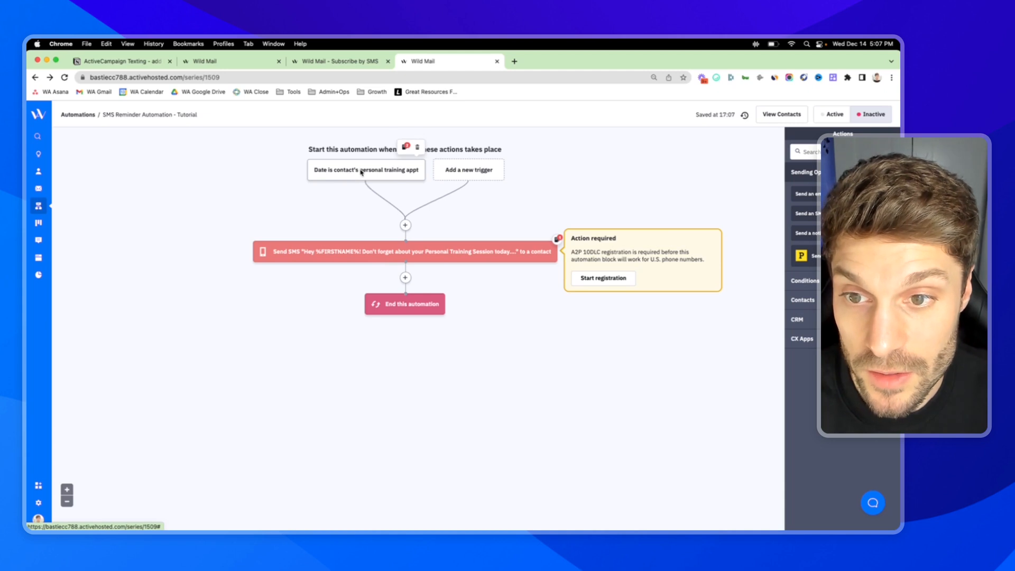
click(366, 169)
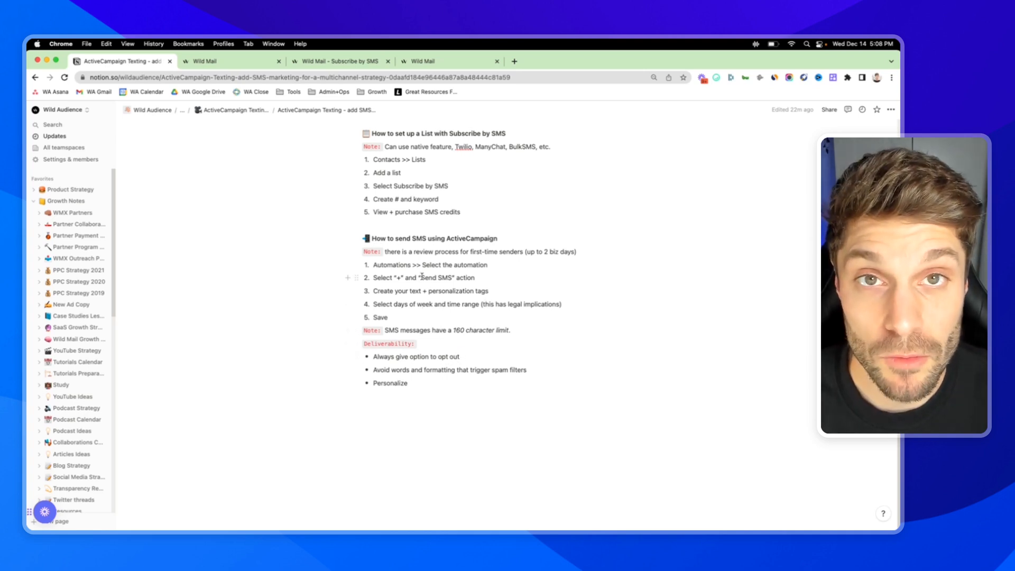
mouse_move(486, 303)
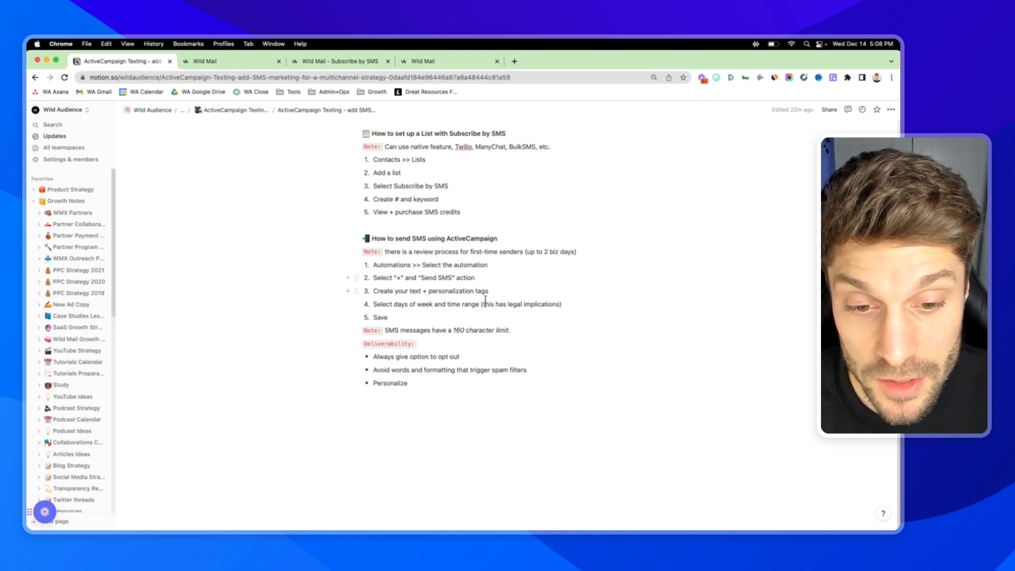
mouse_move(457, 348)
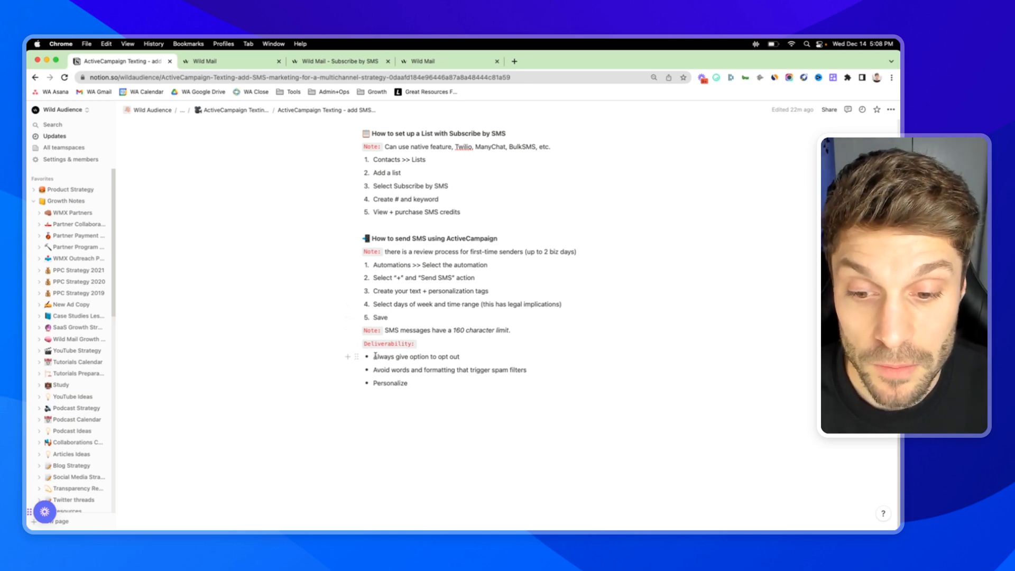
mouse_move(457, 305)
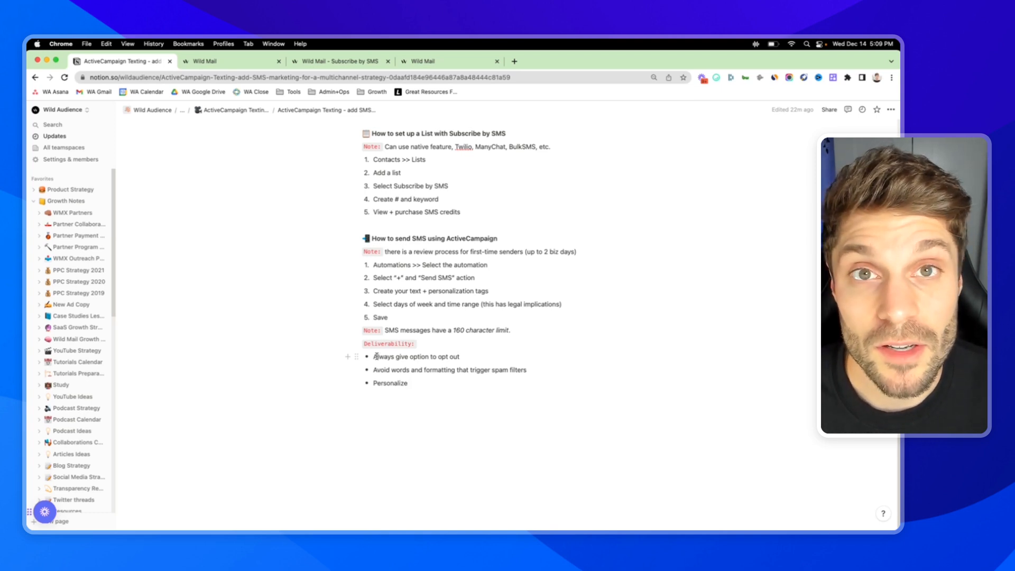
scroll(up, 3)
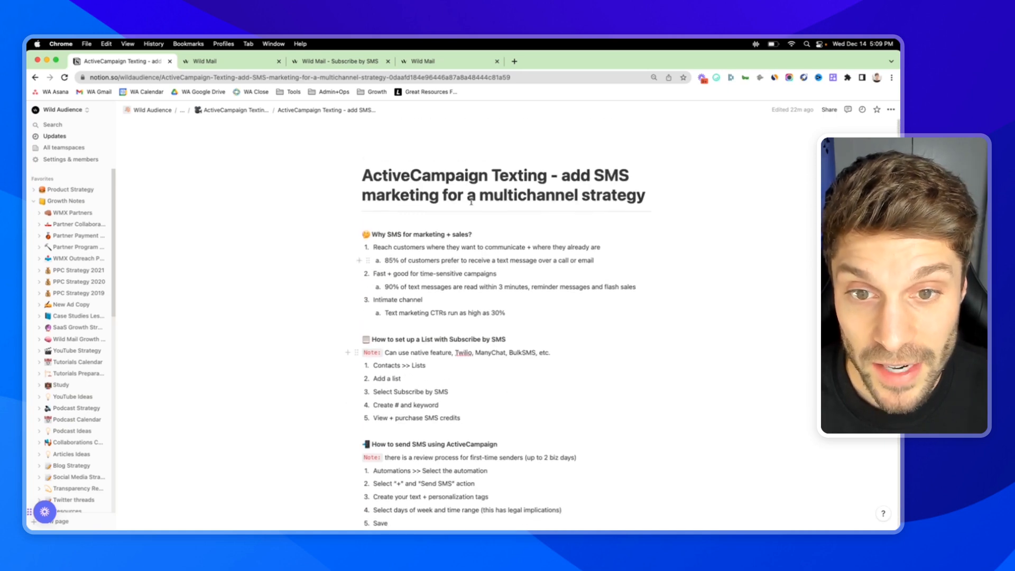